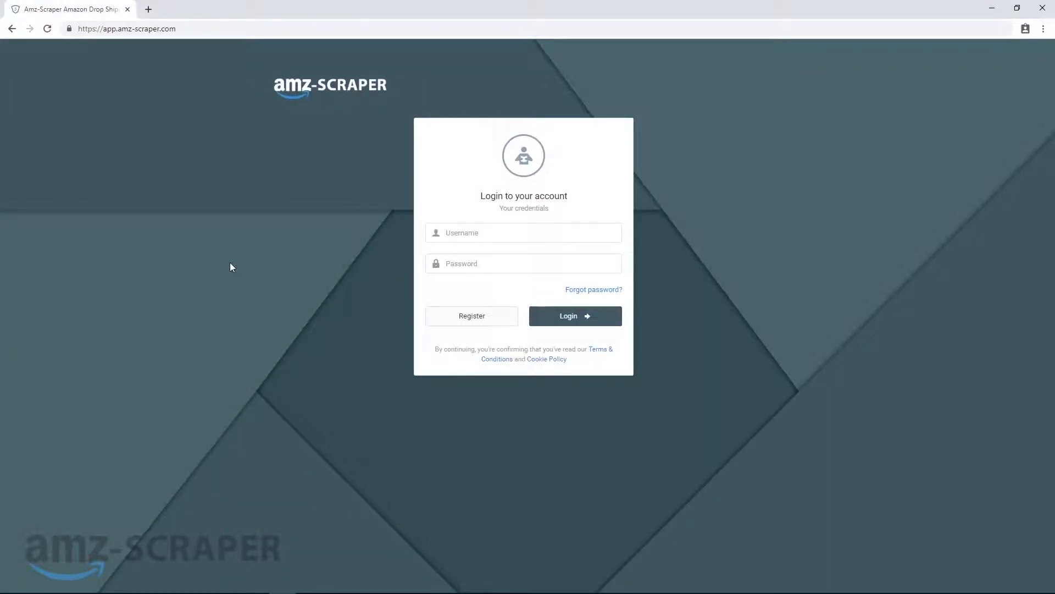
pyautogui.moveTo(563, 282)
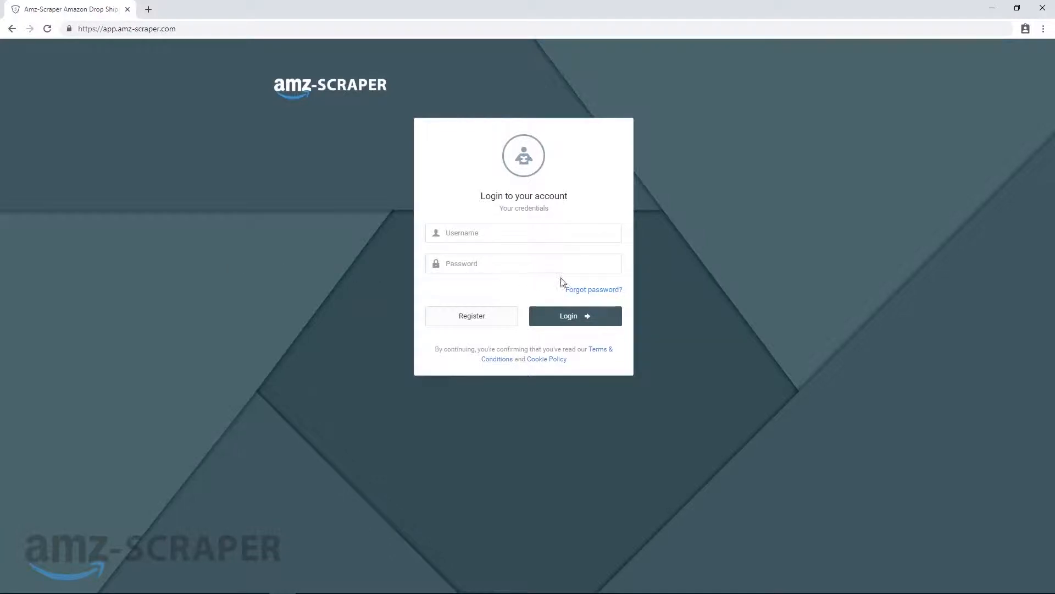
# Register a new AMZ-Scraper account 'tuto' and dismiss the activation-email notice
pyautogui.click(573, 315)
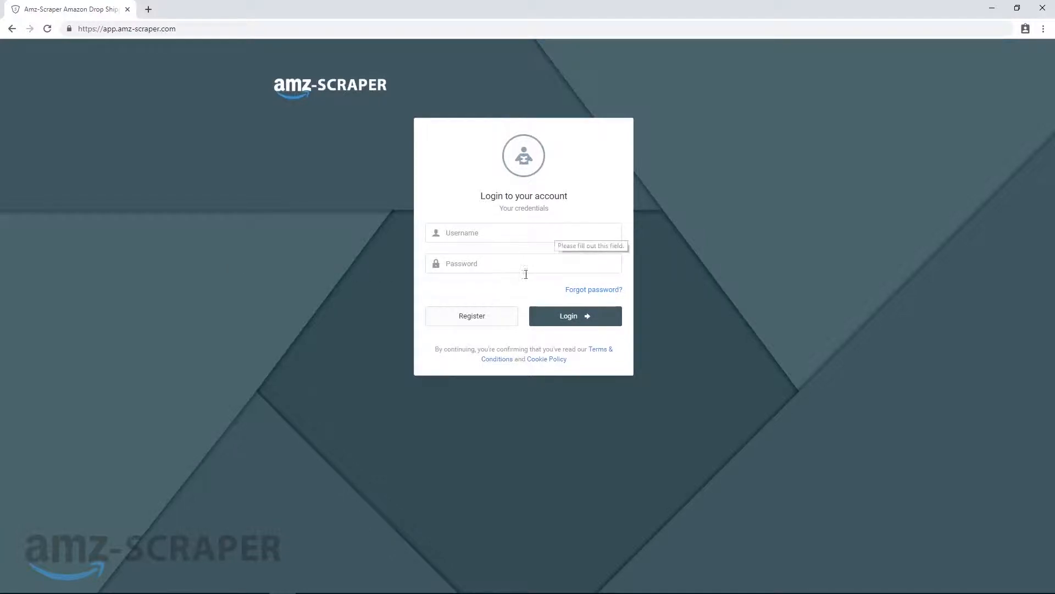
pyautogui.click(471, 315)
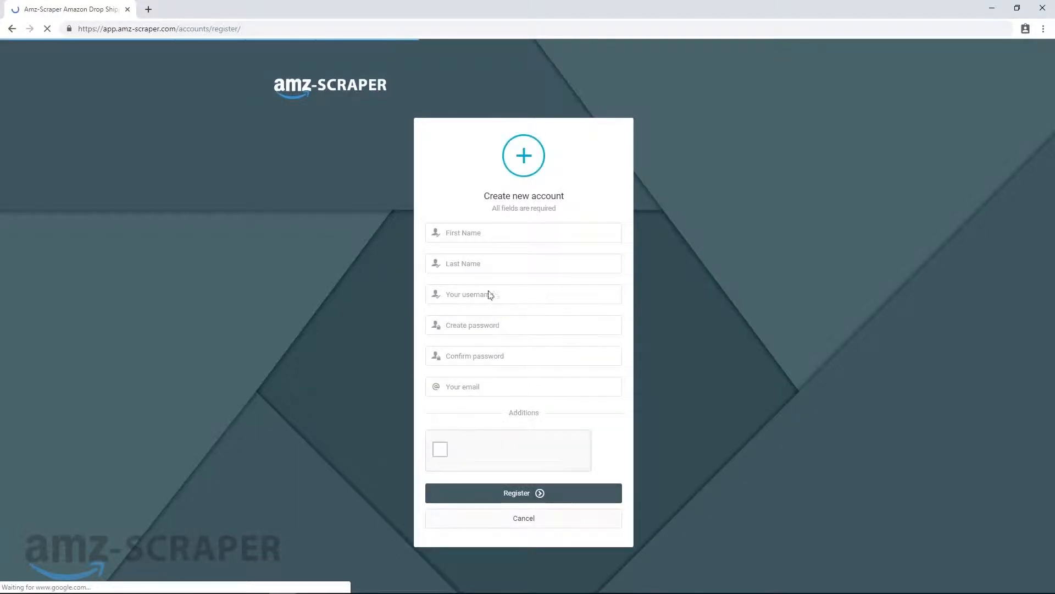
pyautogui.write('tutorial')
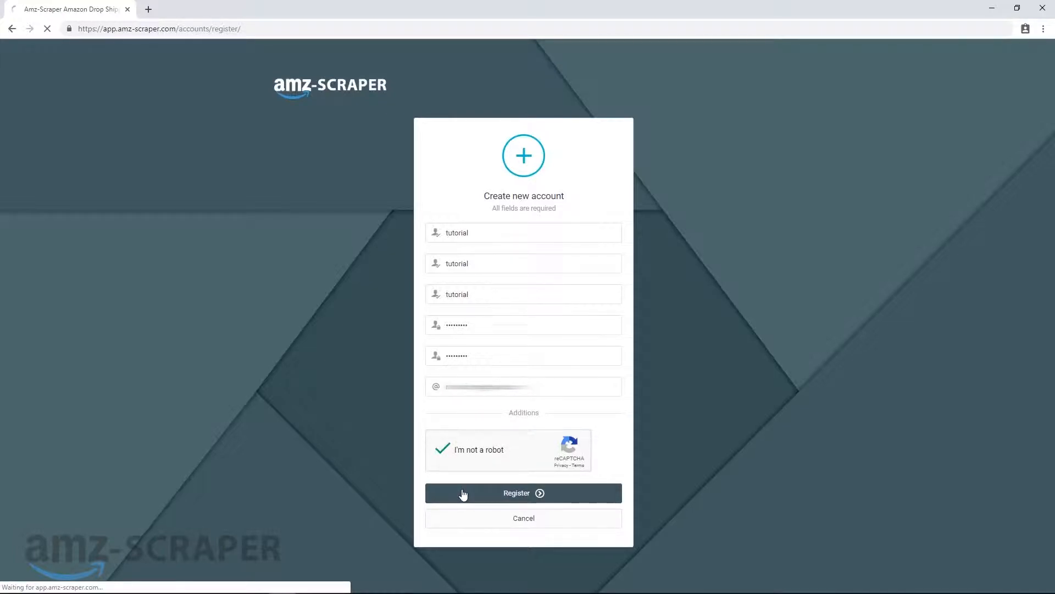
pyautogui.click(523, 493)
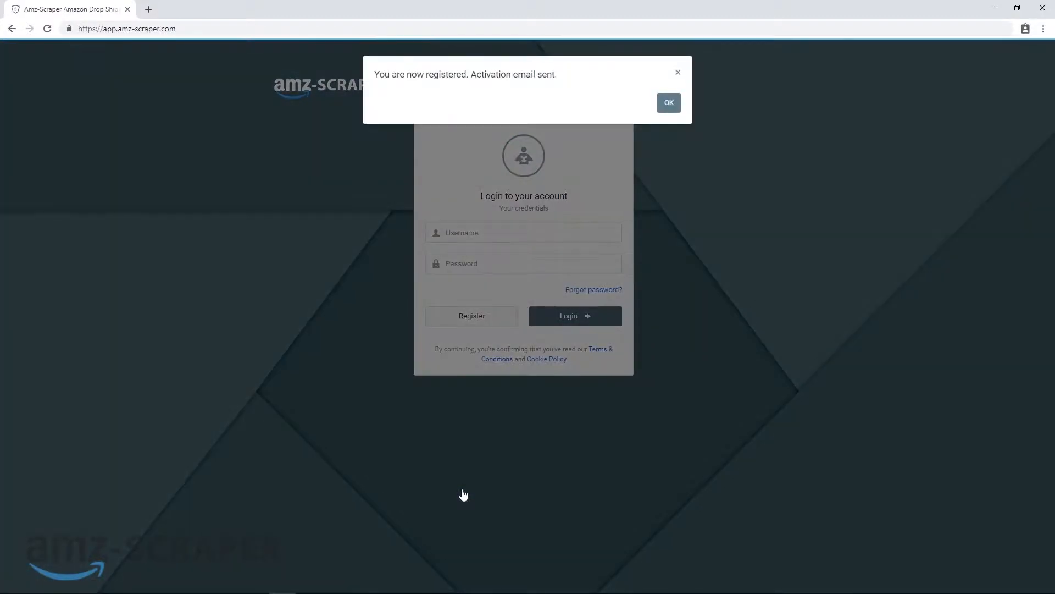
pyautogui.click(668, 103)
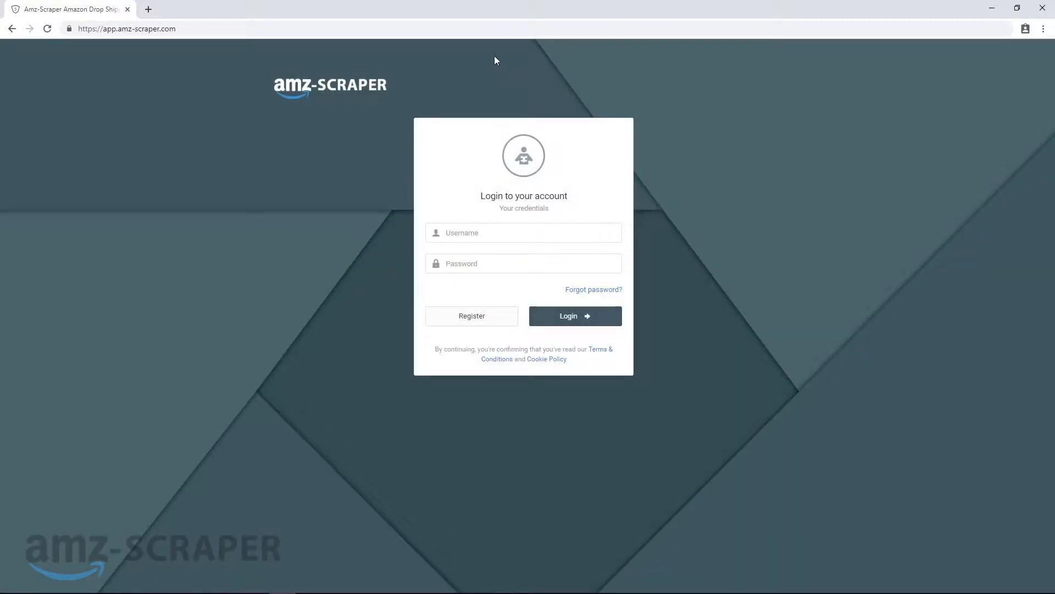
# Activate the account via the Gmail activation link and close the Registration Completed message
pyautogui.write('gmail.com')
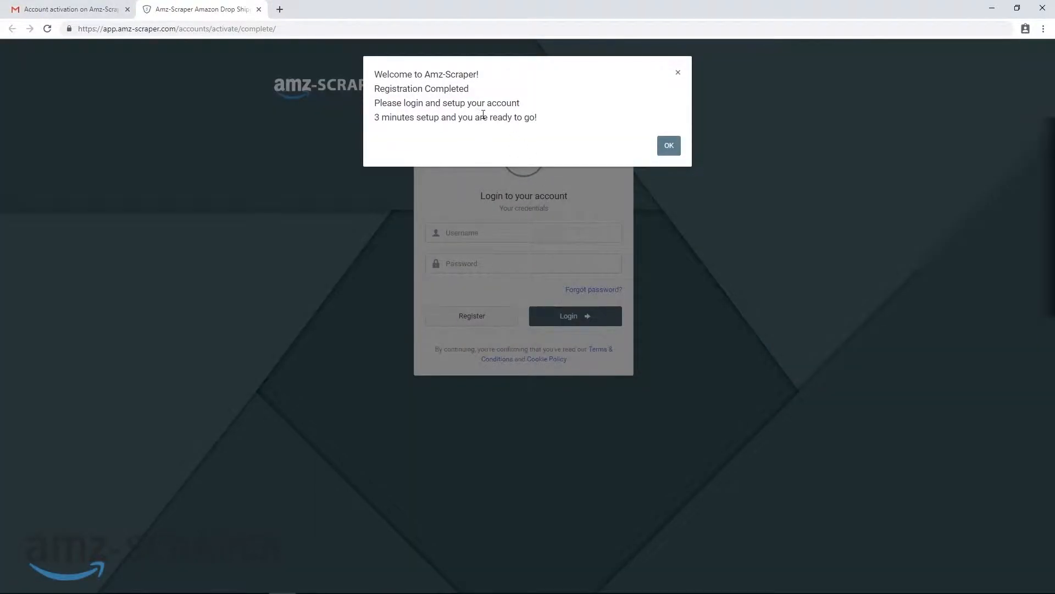
pyautogui.click(668, 145)
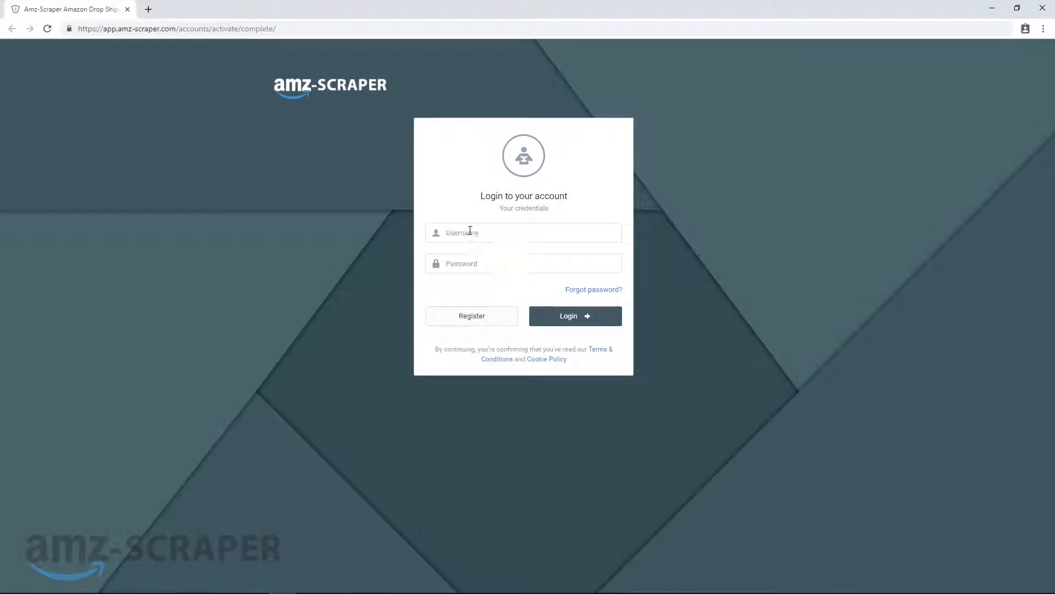
# Log in to AMZ-Scraper as 'tutorial' with its password
pyautogui.write('tutorial')
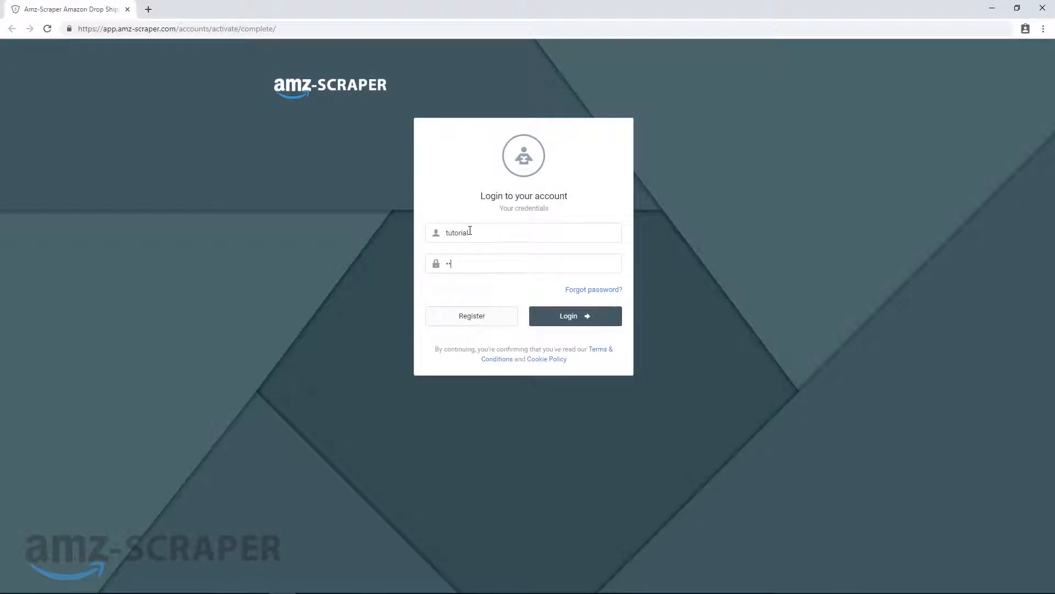
pyautogui.write('password')
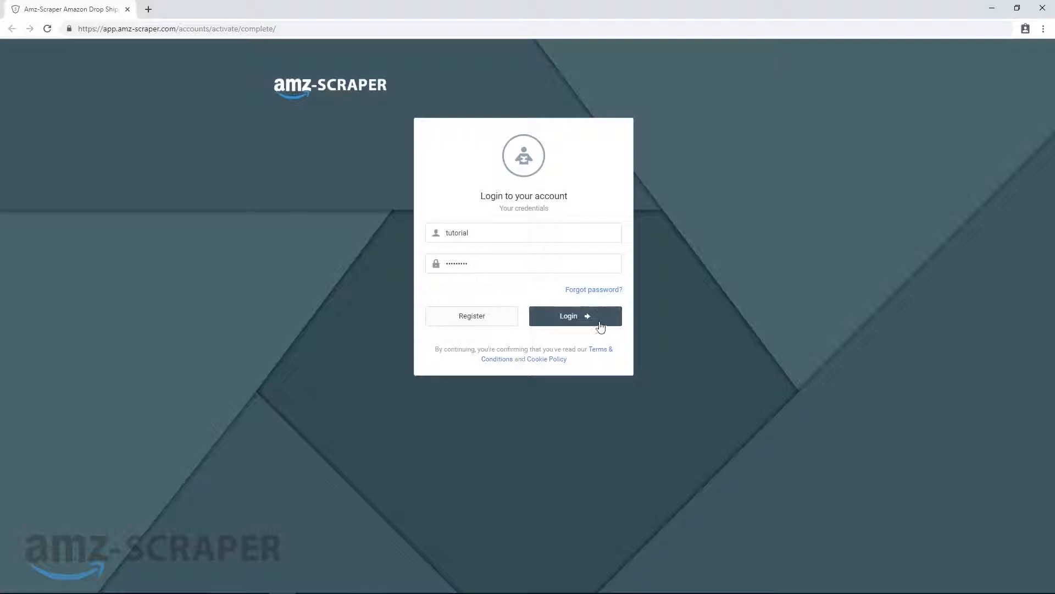
pyautogui.click(574, 315)
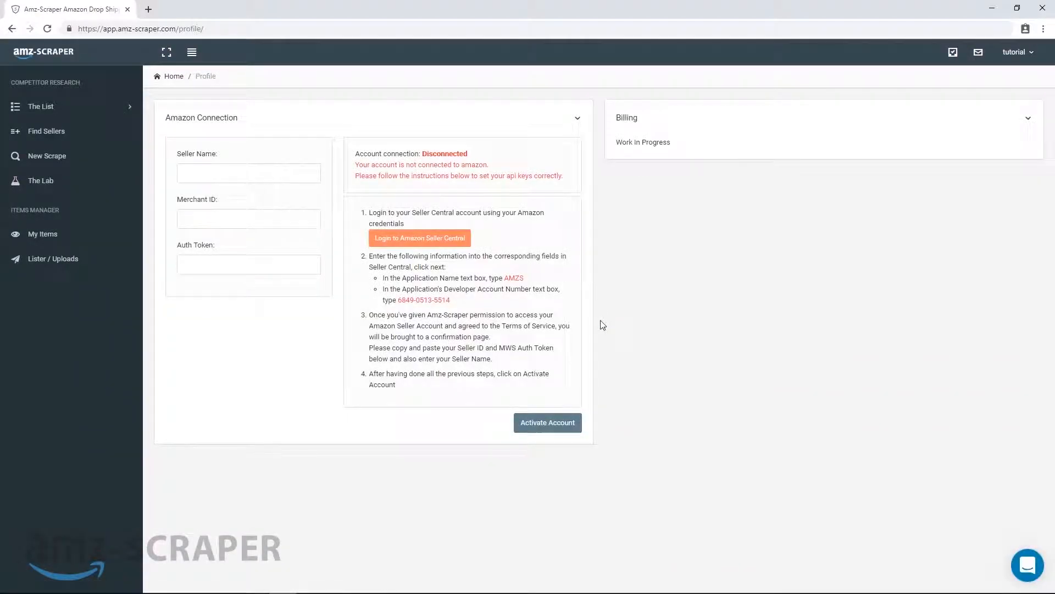
pyautogui.moveTo(575, 198)
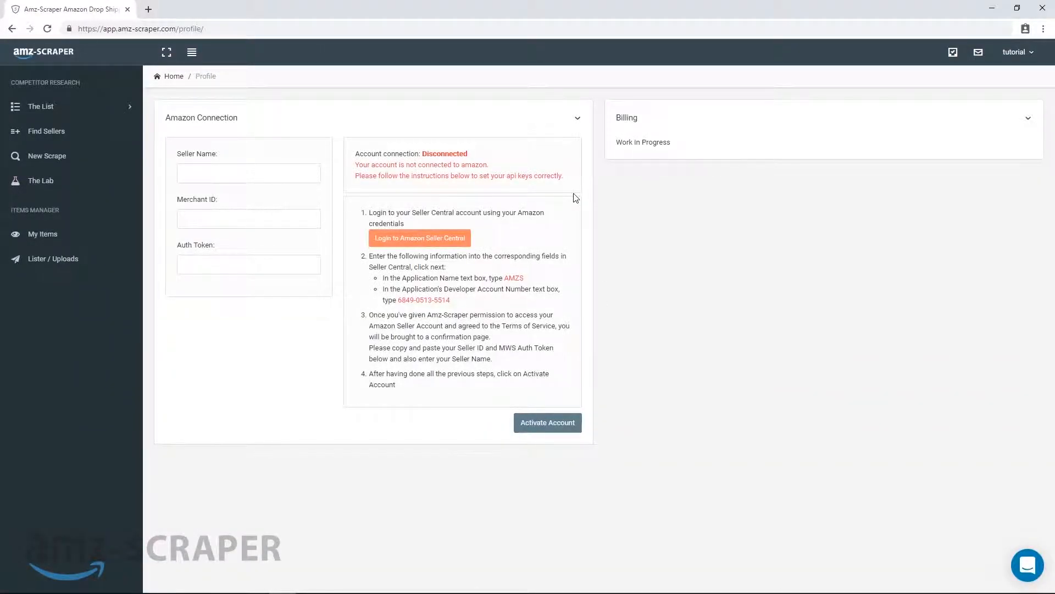
pyautogui.moveTo(524, 227)
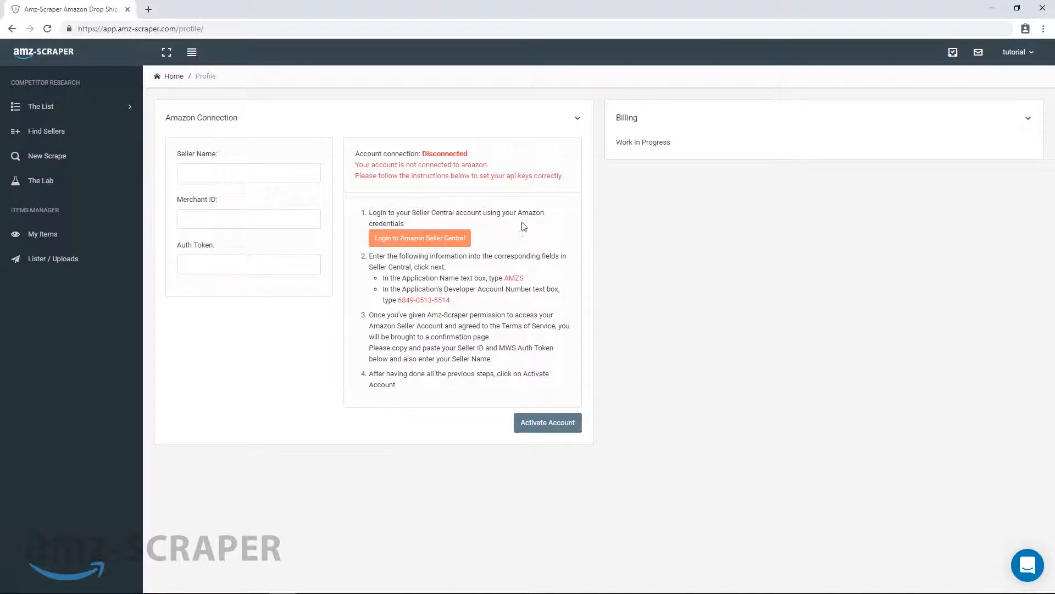
# Sign in to Amazon Seller Central with the seller email and password
pyautogui.click(419, 238)
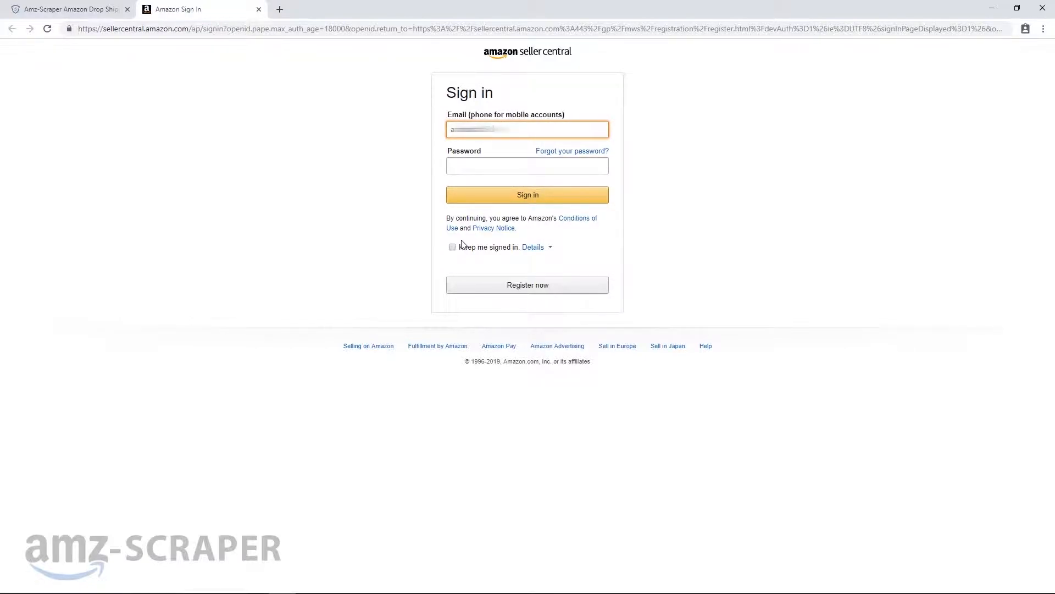
pyautogui.click(527, 166)
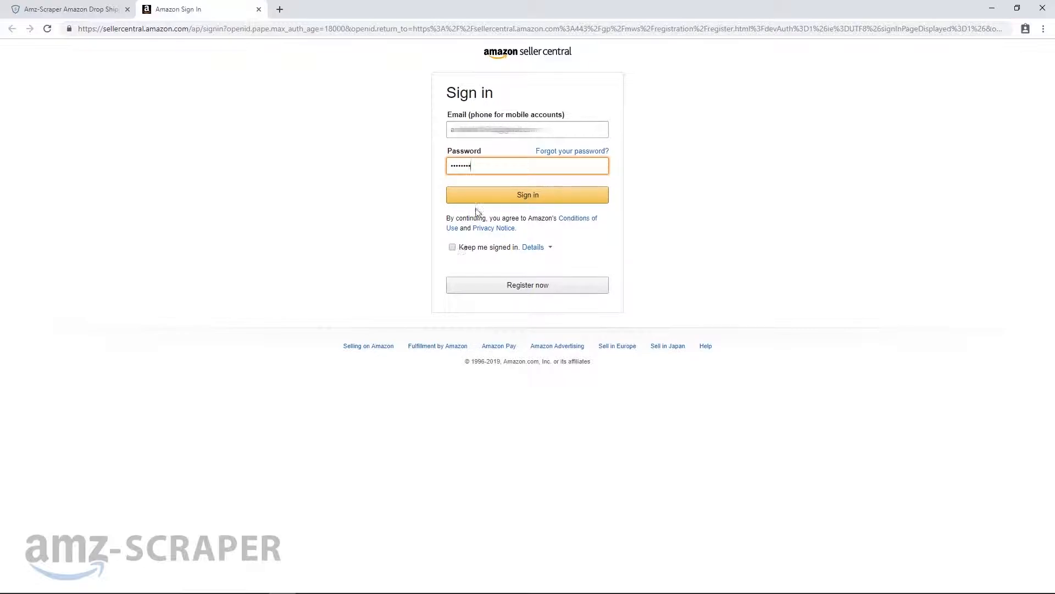
pyautogui.click(528, 194)
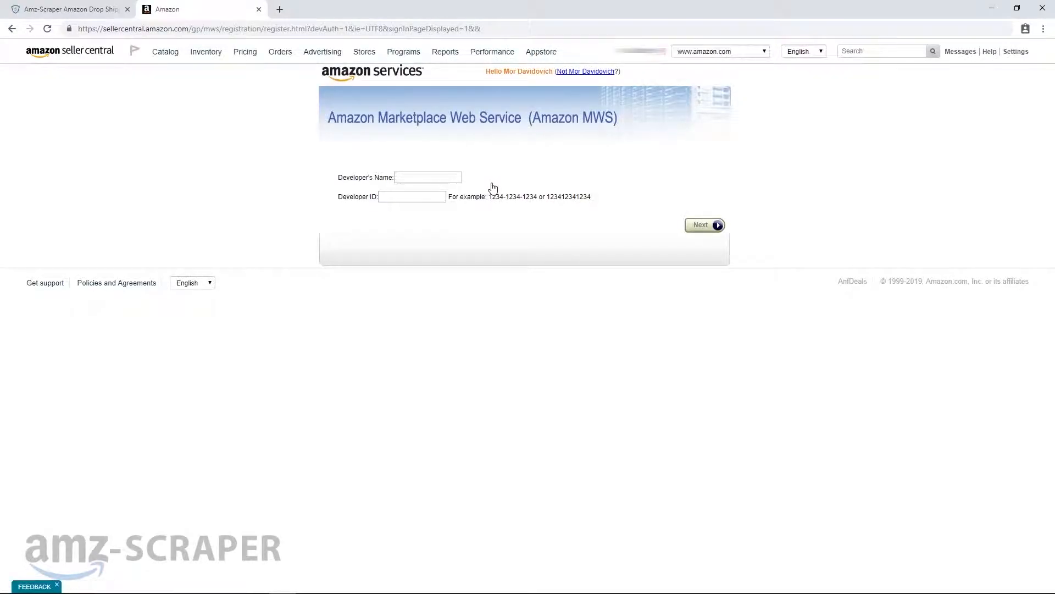
pyautogui.moveTo(300, 122)
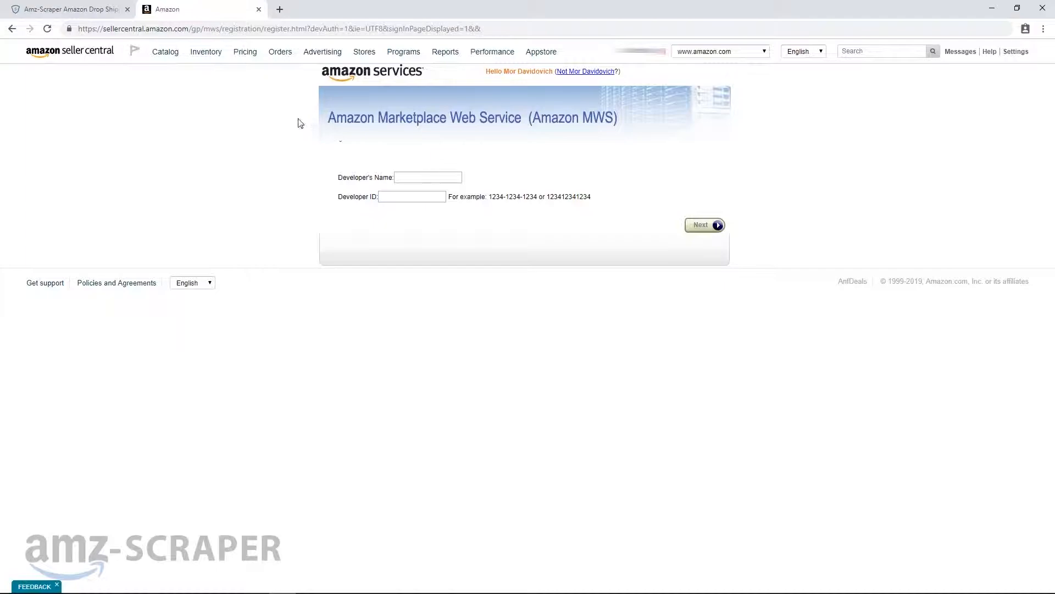
# Enter developer name AMZS and the copied developer account number, then submit
pyautogui.click(67, 9)
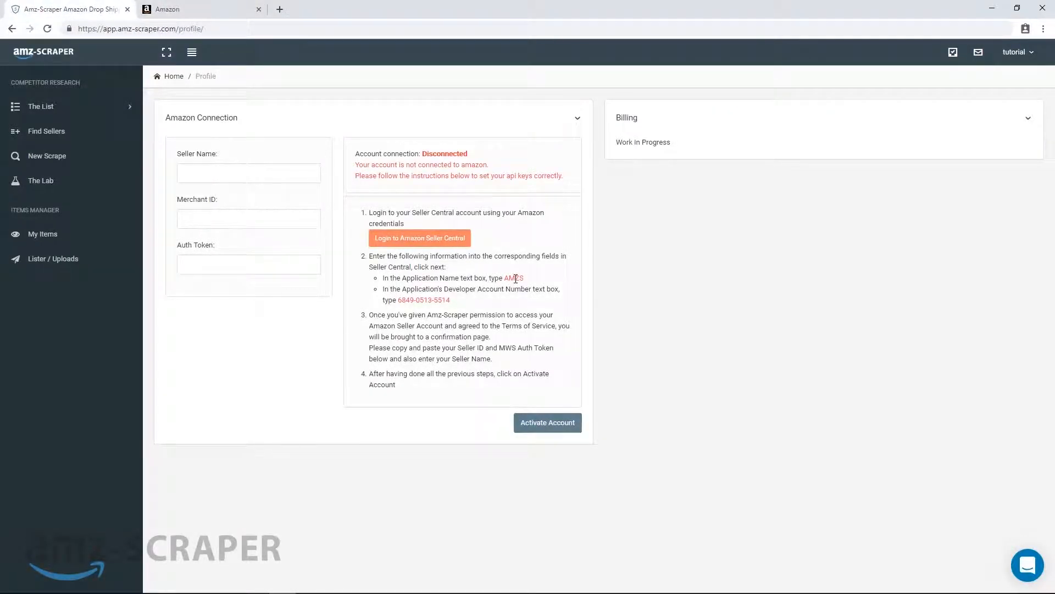
pyautogui.doubleClick(513, 277)
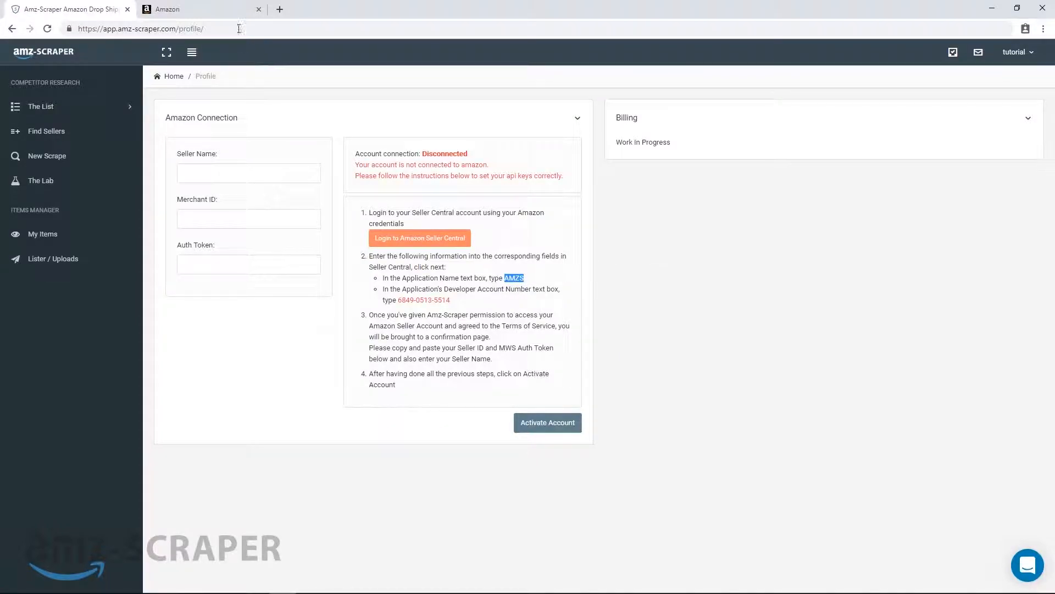
pyautogui.rightClick(429, 177)
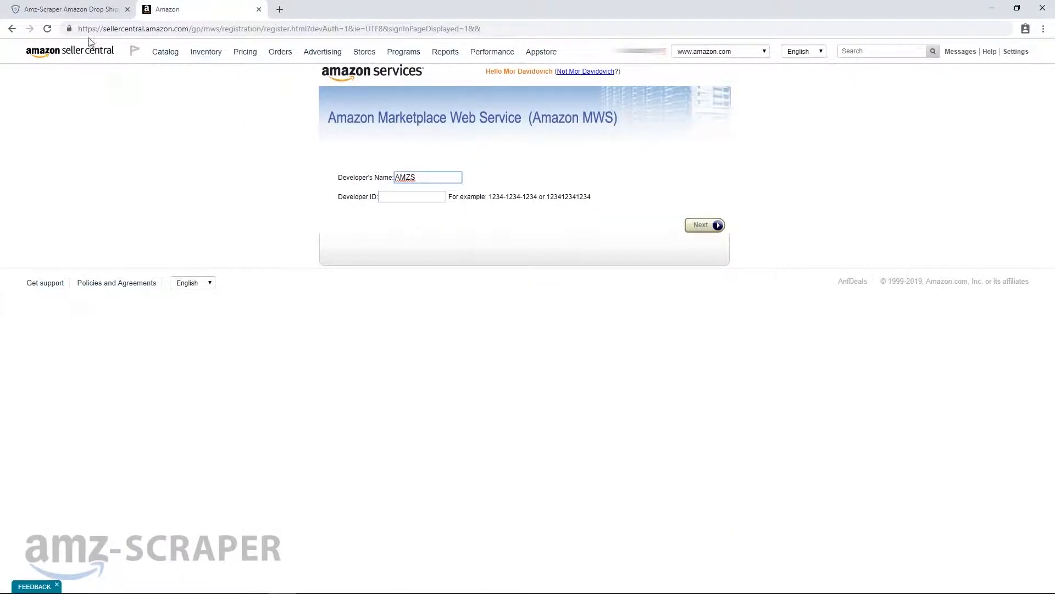
pyautogui.click(67, 8)
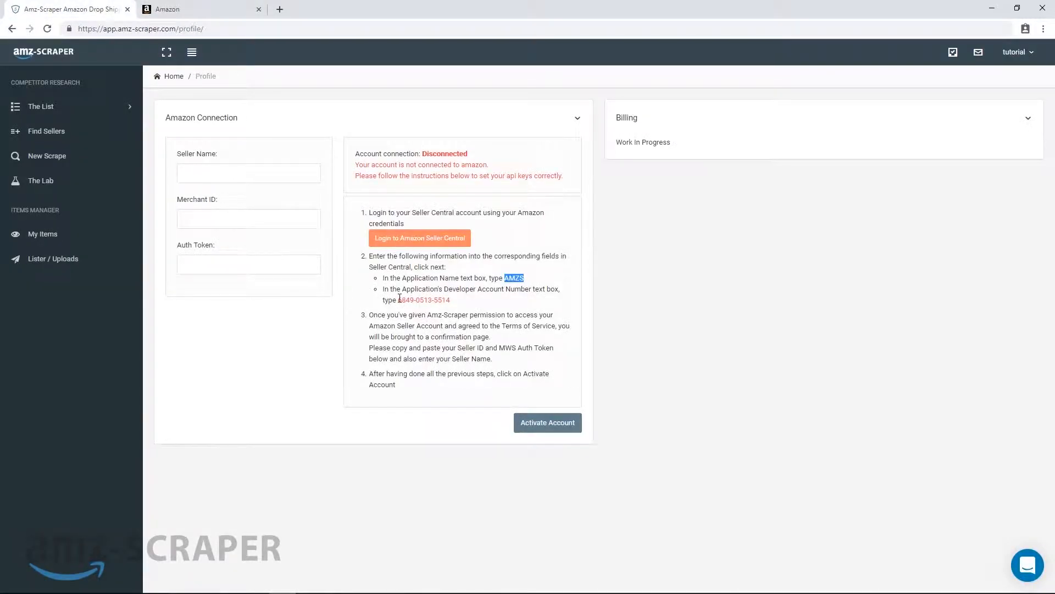
pyautogui.rightClick(424, 299)
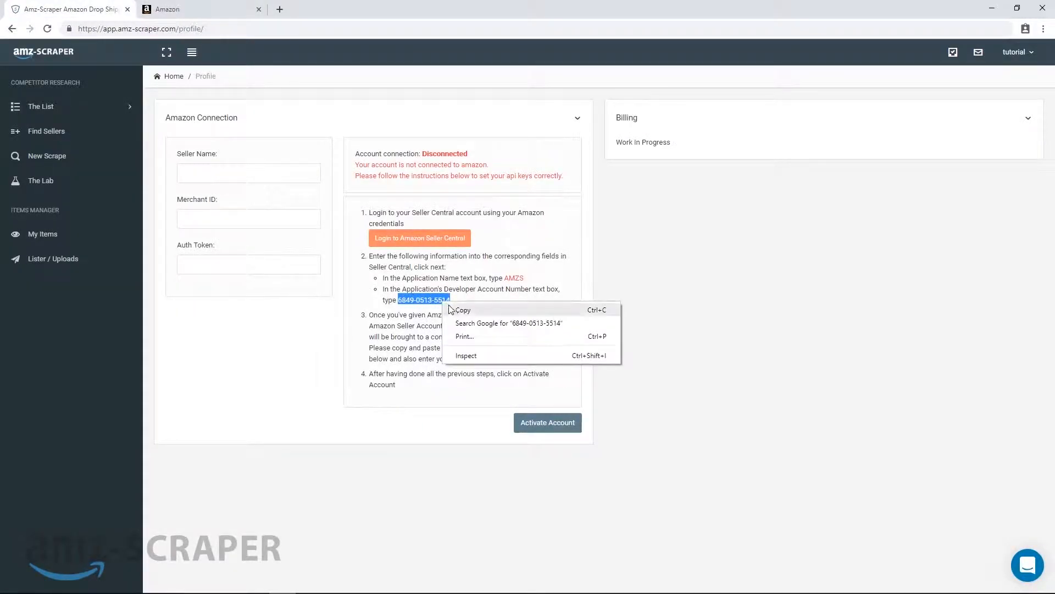
pyautogui.click(167, 9)
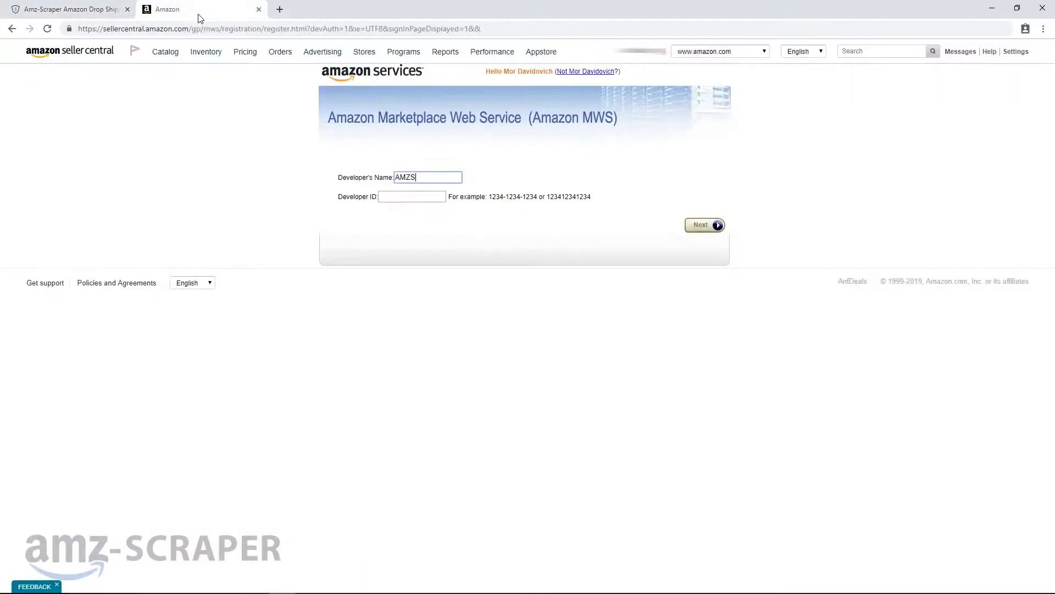
pyautogui.rightClick(412, 195)
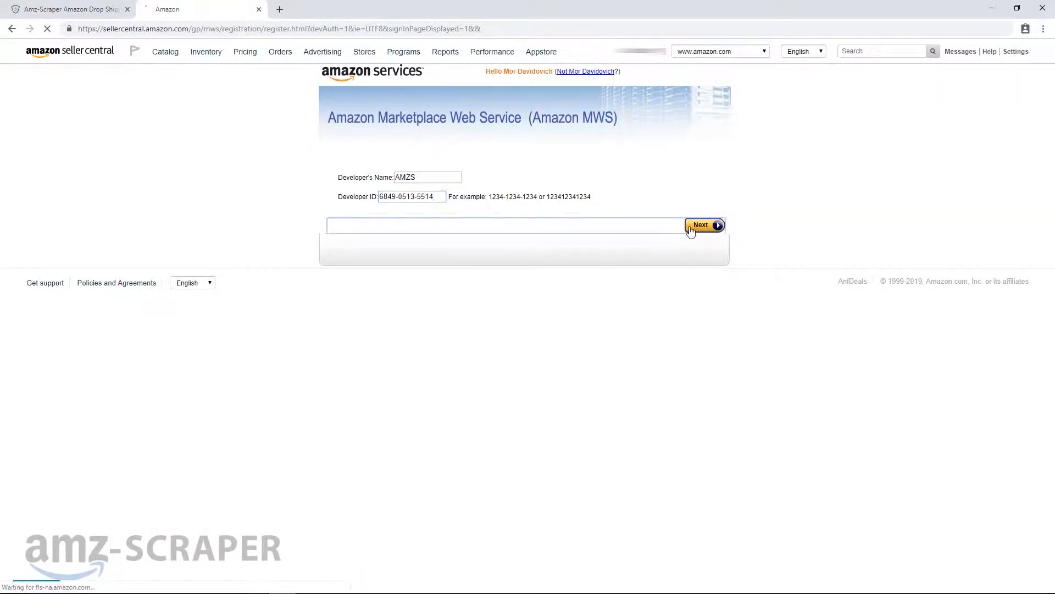
pyautogui.click(704, 225)
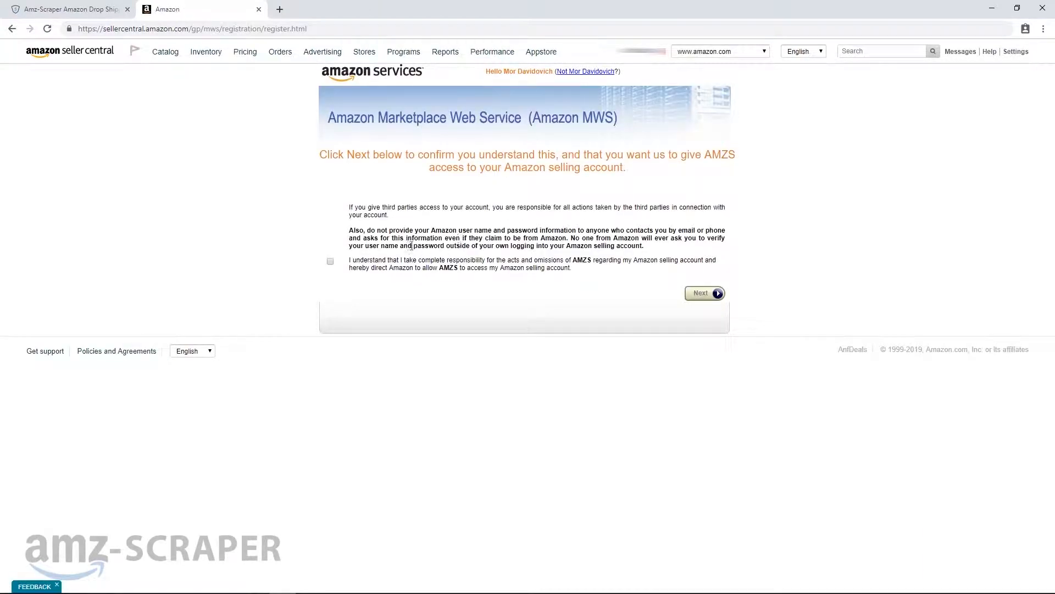
# Accept responsibility for AMZS access and grant it access to the selling account
pyautogui.click(330, 262)
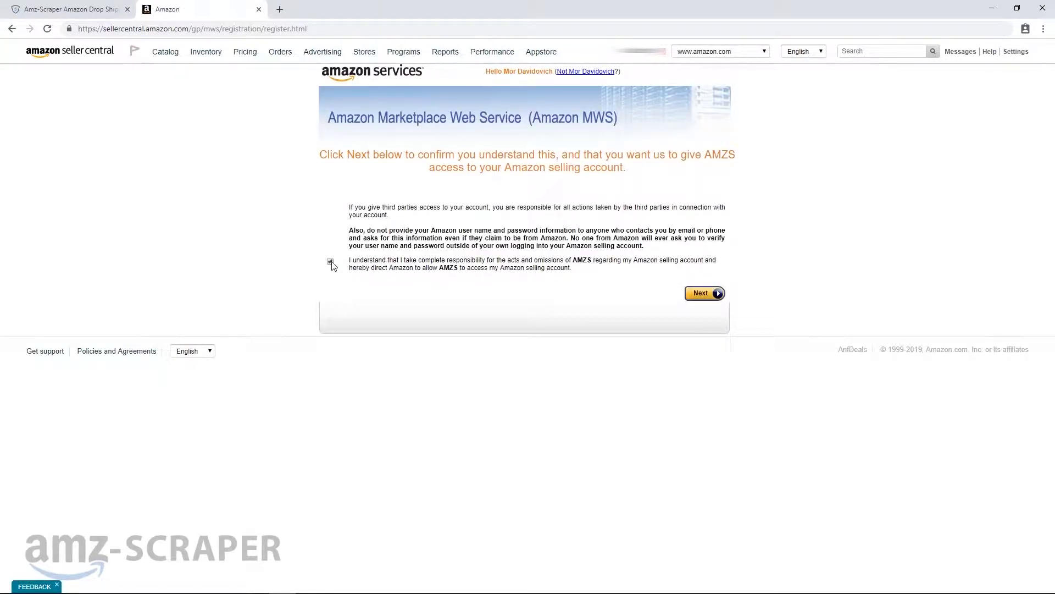
pyautogui.click(330, 261)
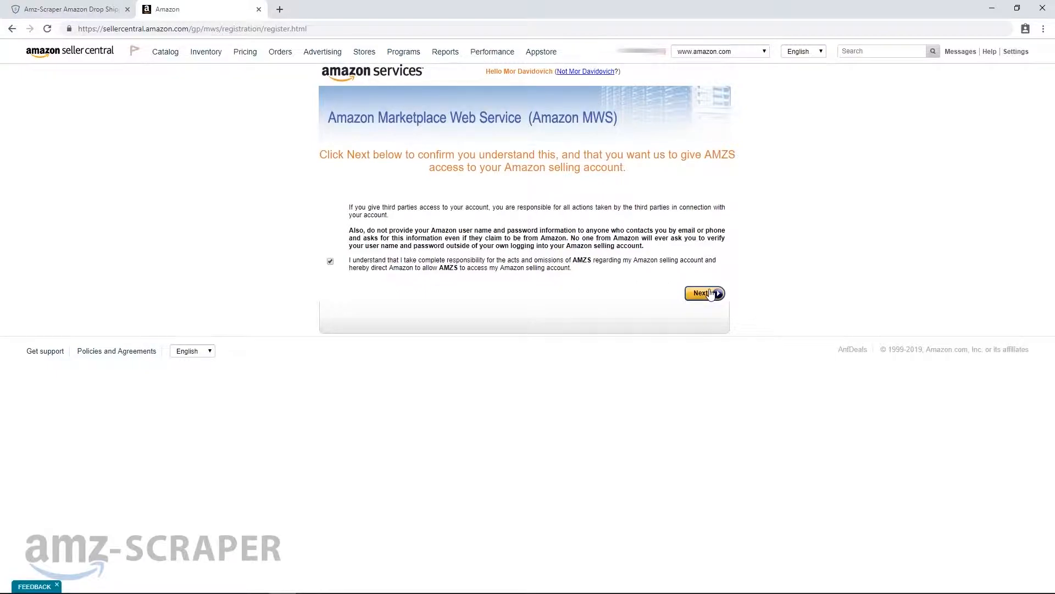
pyautogui.click(702, 293)
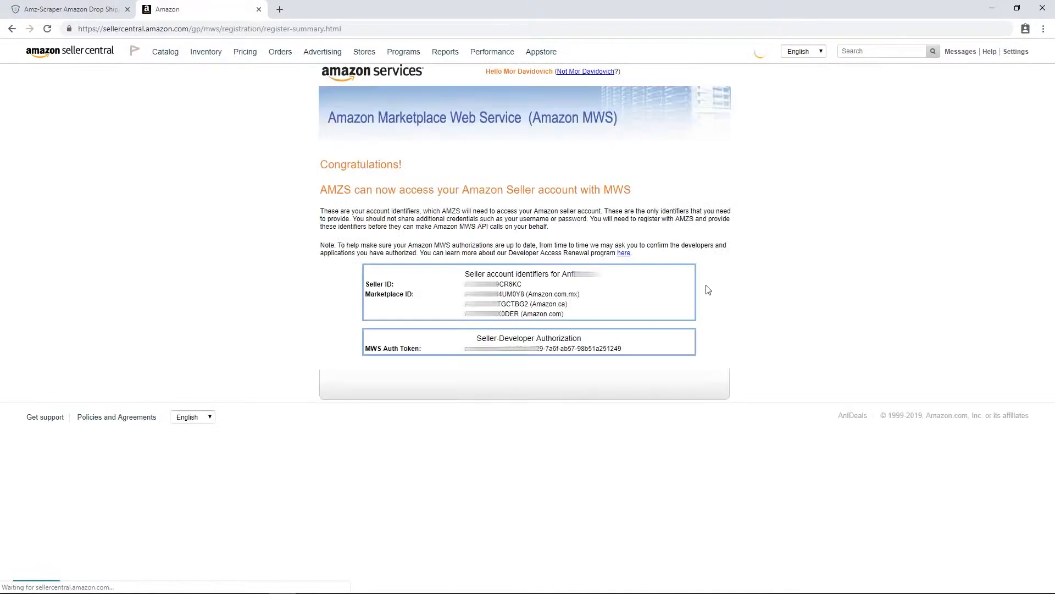
pyautogui.tripleClick(475, 189)
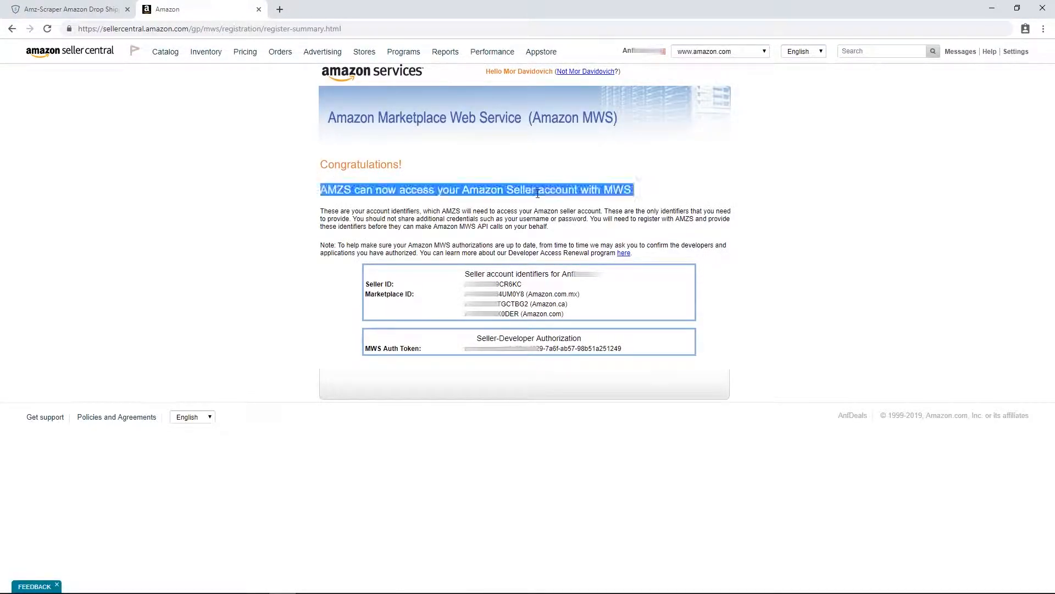
pyautogui.click(520, 283)
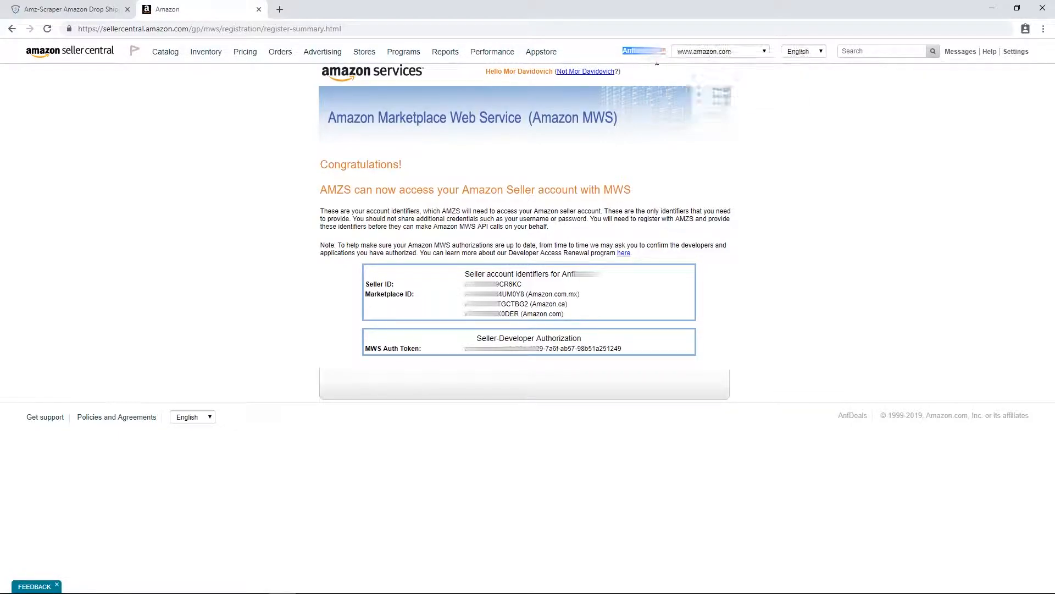
# Enter seller name, paste Seller ID and MWS Auth Token, and activate the account
pyautogui.click(67, 9)
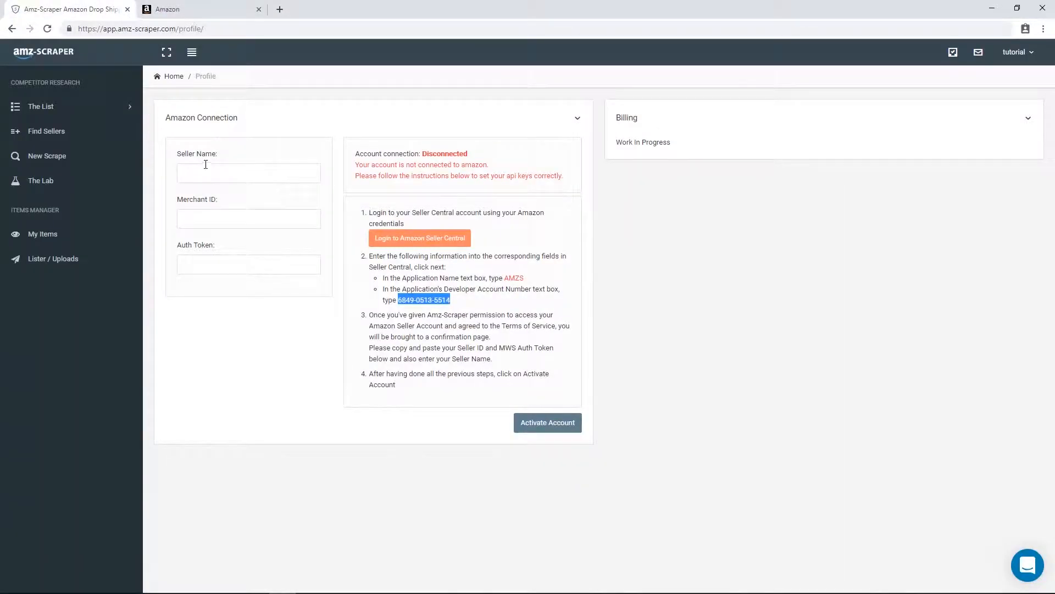
pyautogui.write('Anf')
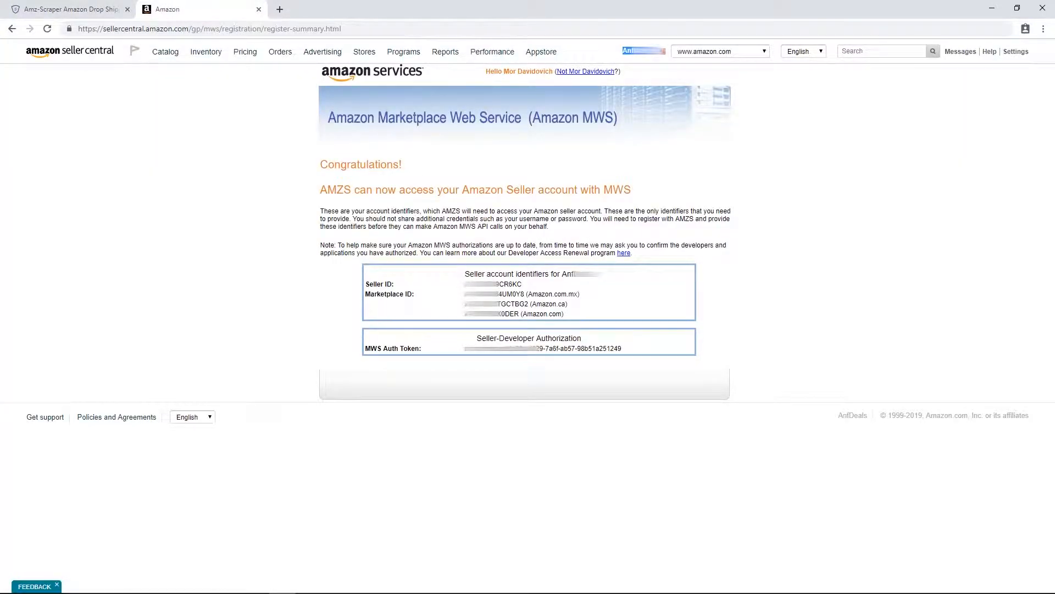
pyautogui.rightClick(501, 284)
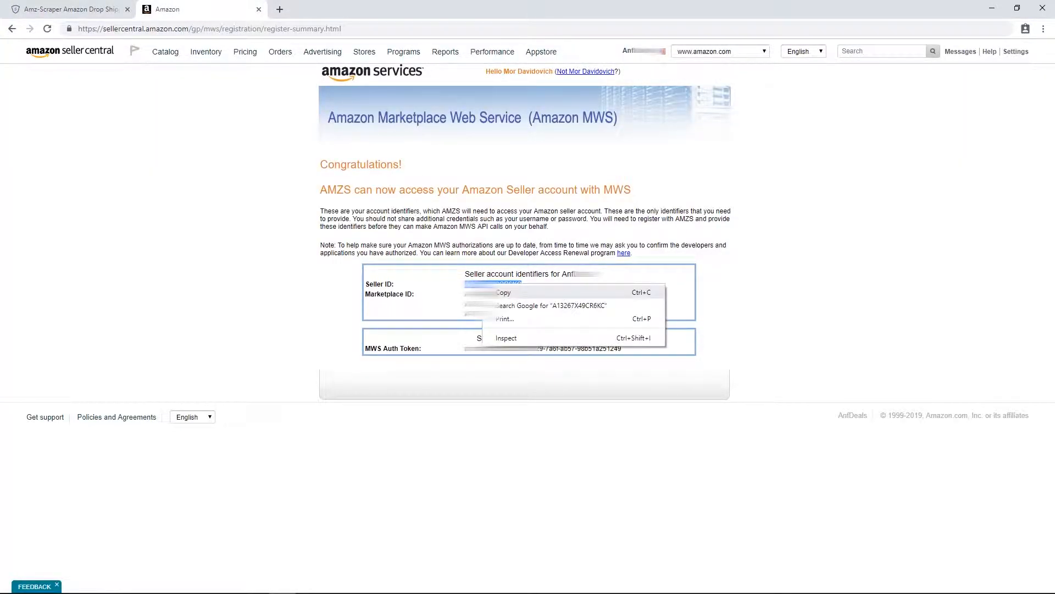
pyautogui.click(67, 9)
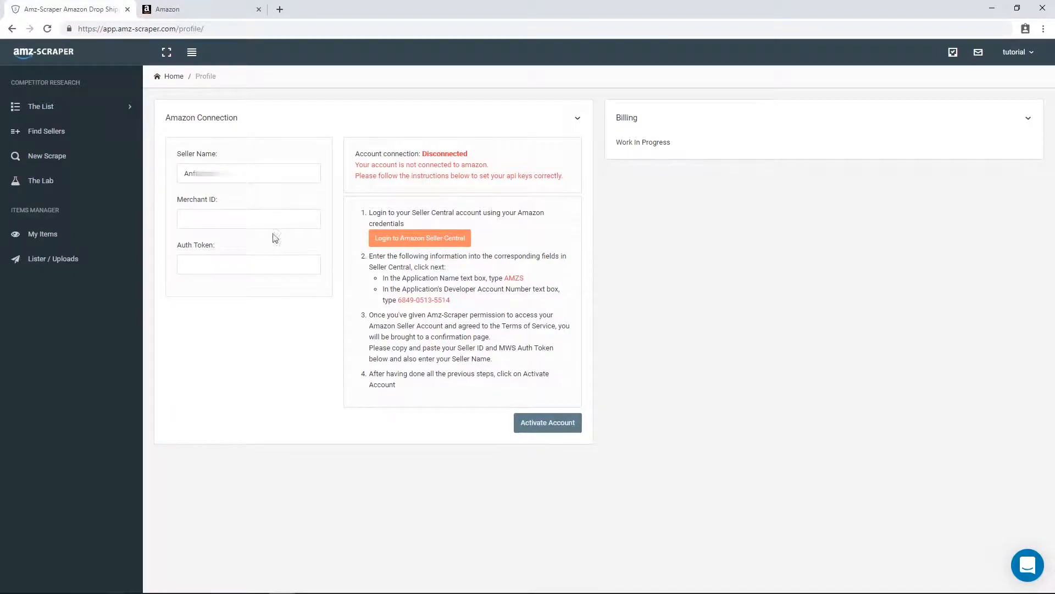
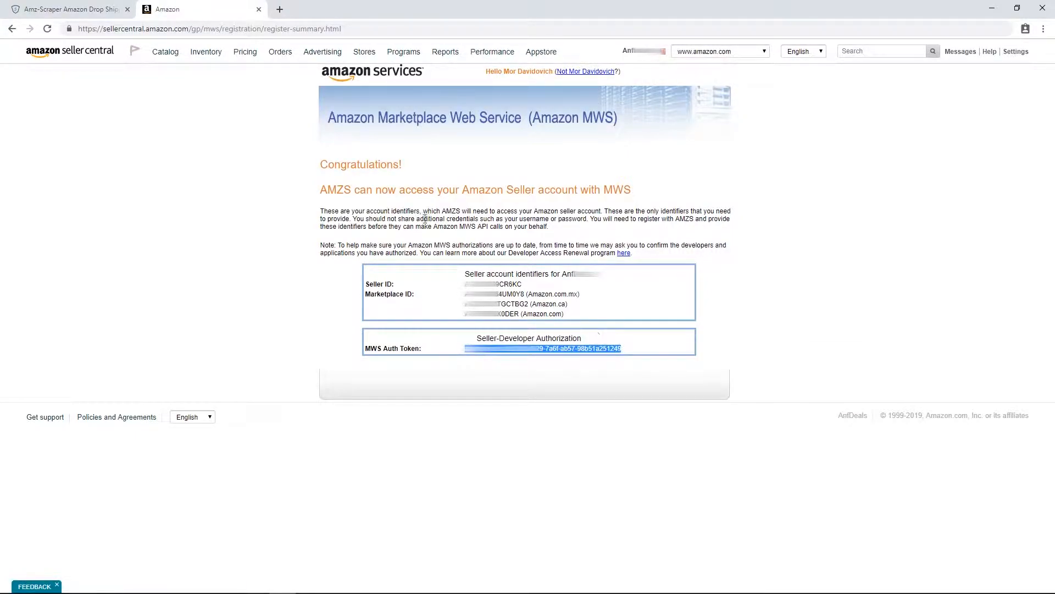
pyautogui.rightClick(195, 264)
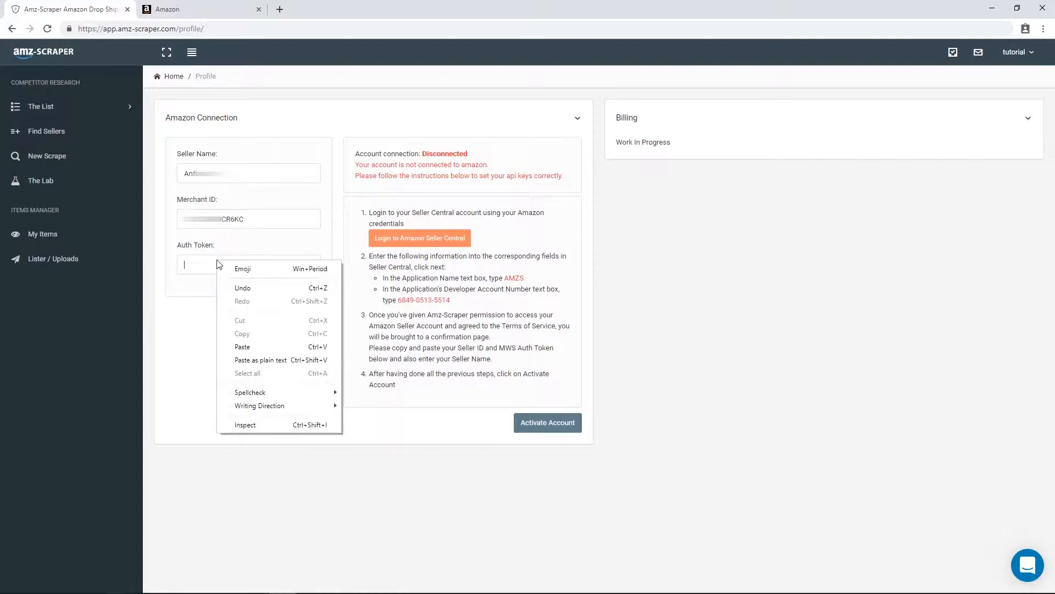
pyautogui.click(241, 347)
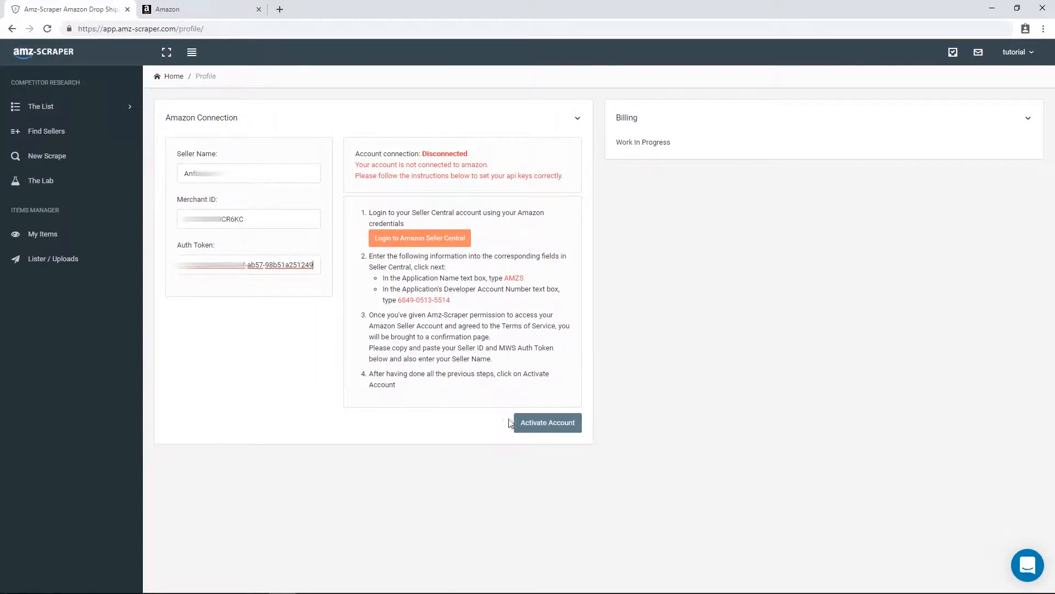
pyautogui.click(547, 422)
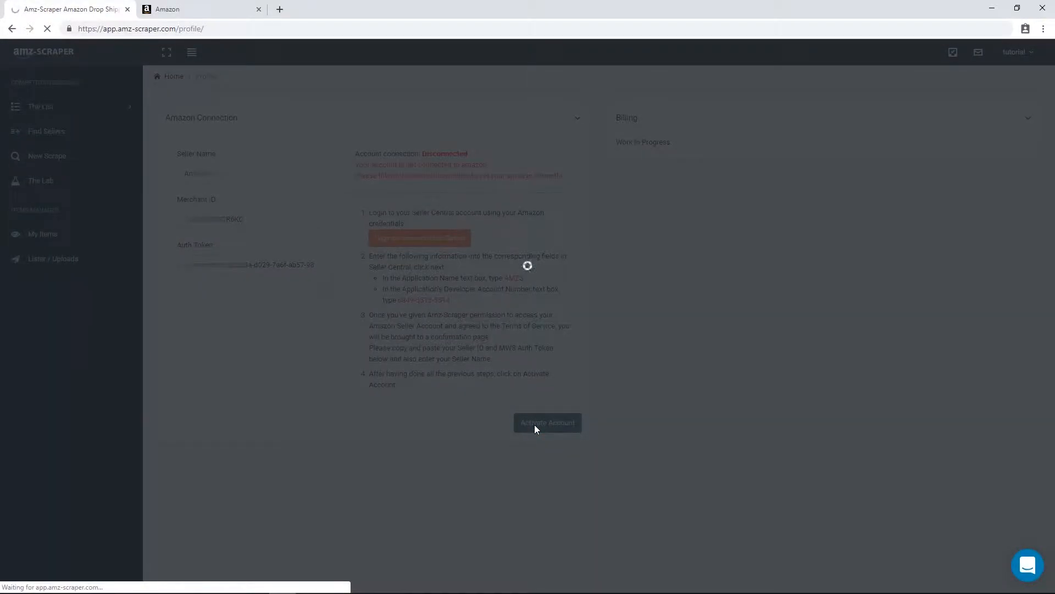
# Confirm the Amazon Connection Settings Saved dialog so the status shows Connected
pyautogui.click(548, 422)
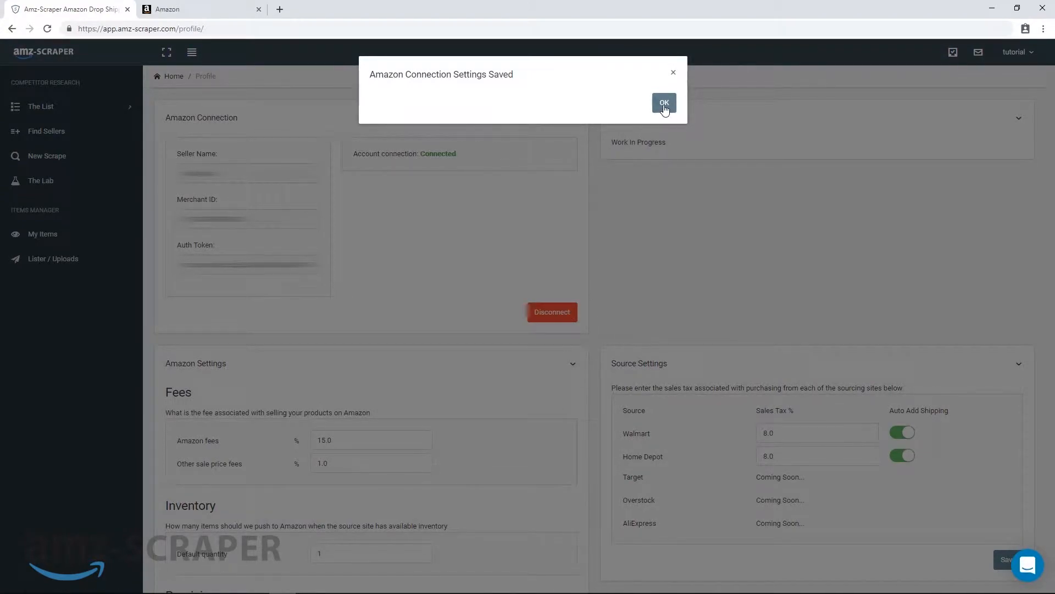
pyautogui.click(664, 102)
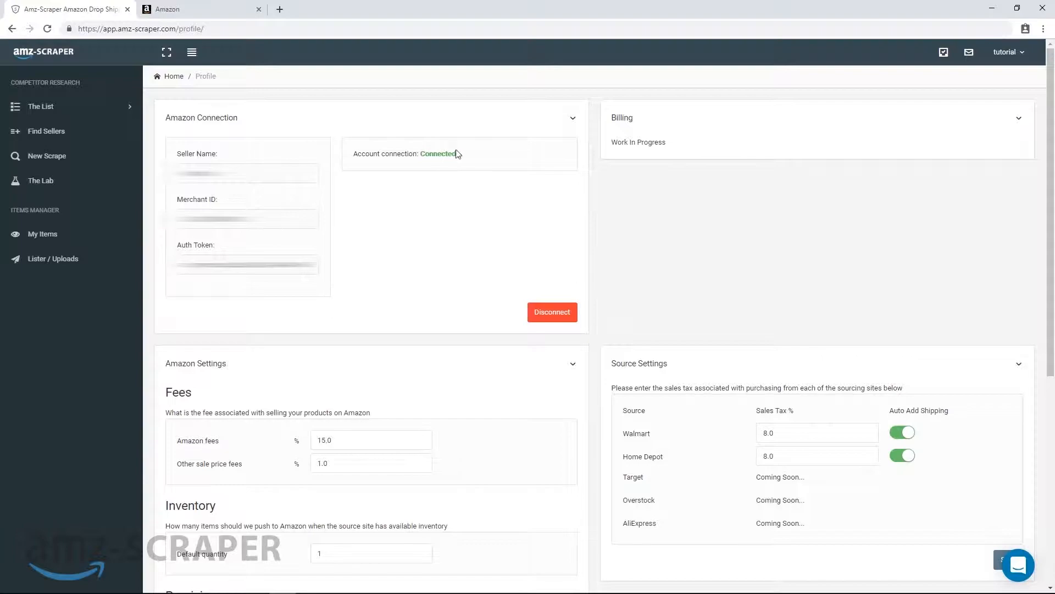
pyautogui.moveTo(383, 201)
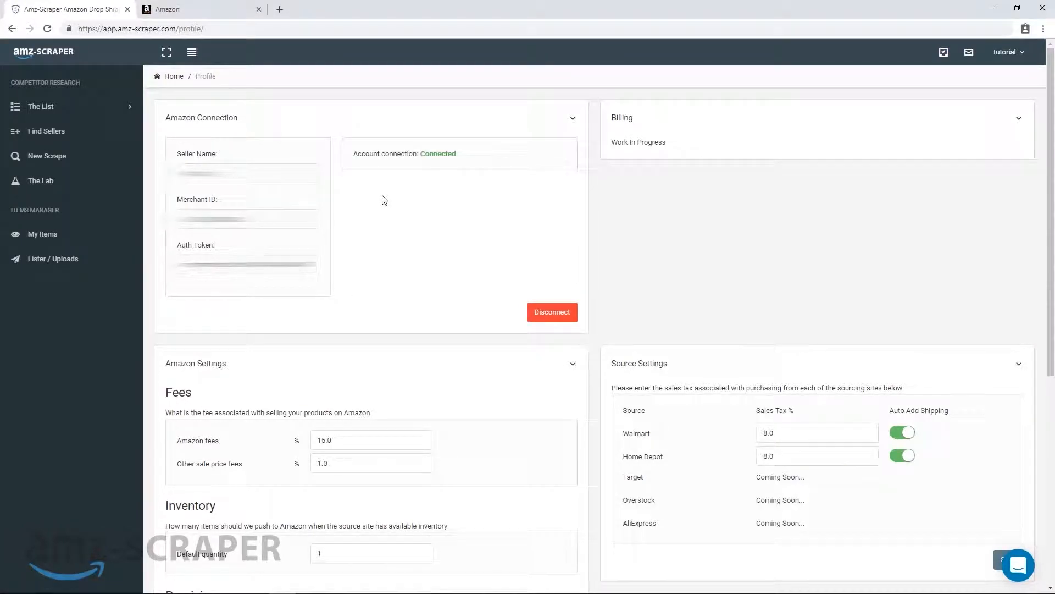
# Change the Inventory default quantity from 1 to 10
pyautogui.scroll(-3)
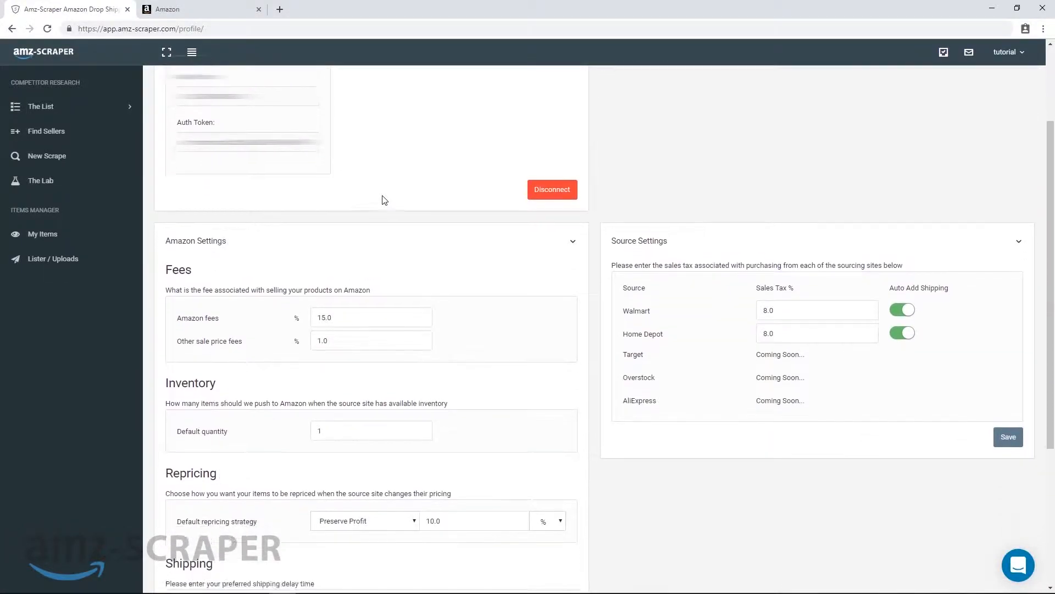
pyautogui.scroll(-3)
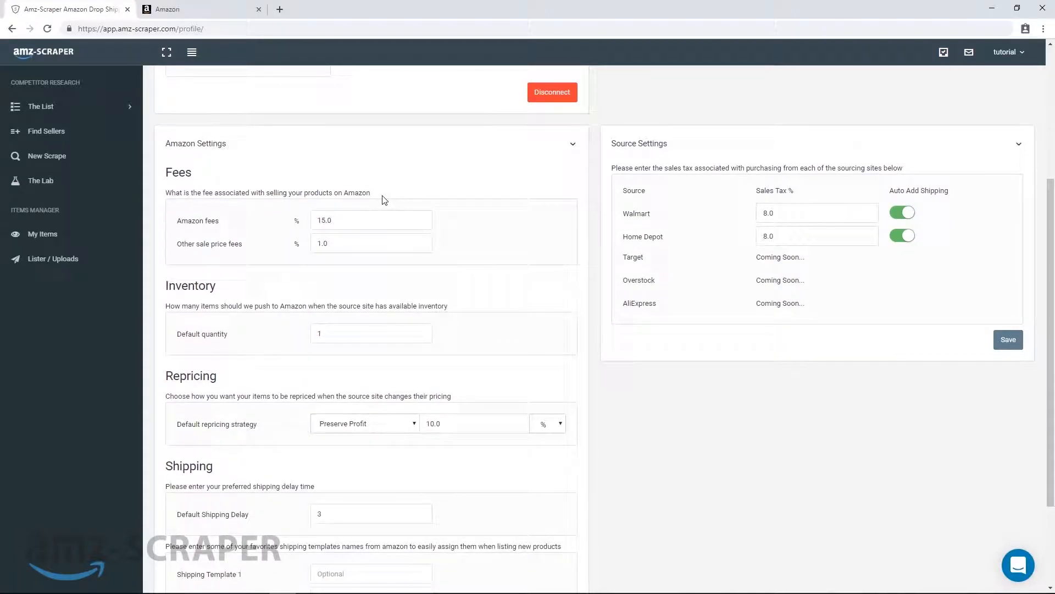
pyautogui.scroll(-3)
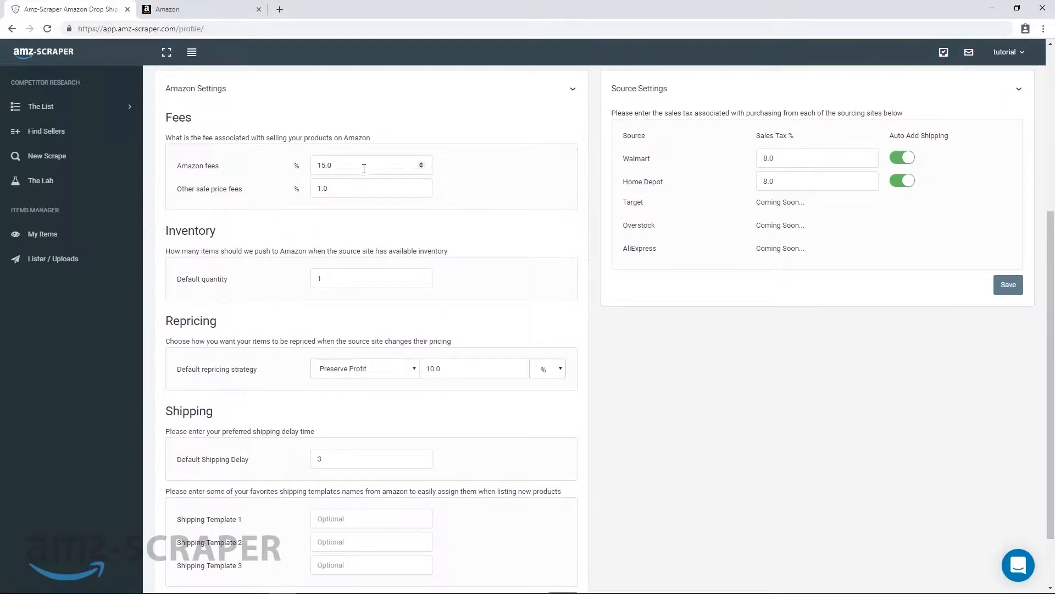
pyautogui.click(363, 189)
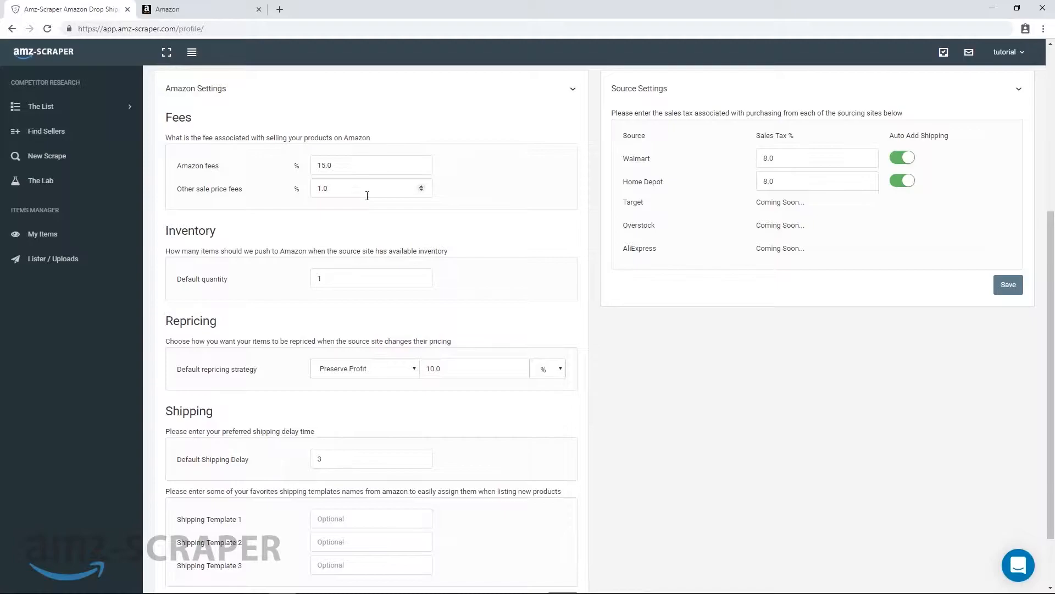
pyautogui.write('10')
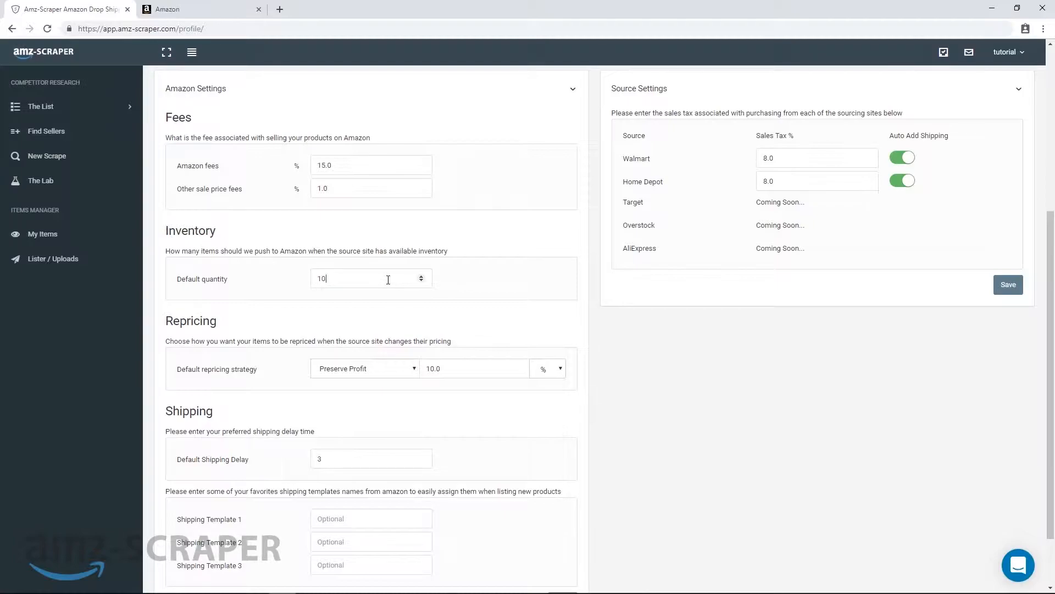
pyautogui.moveTo(389, 296)
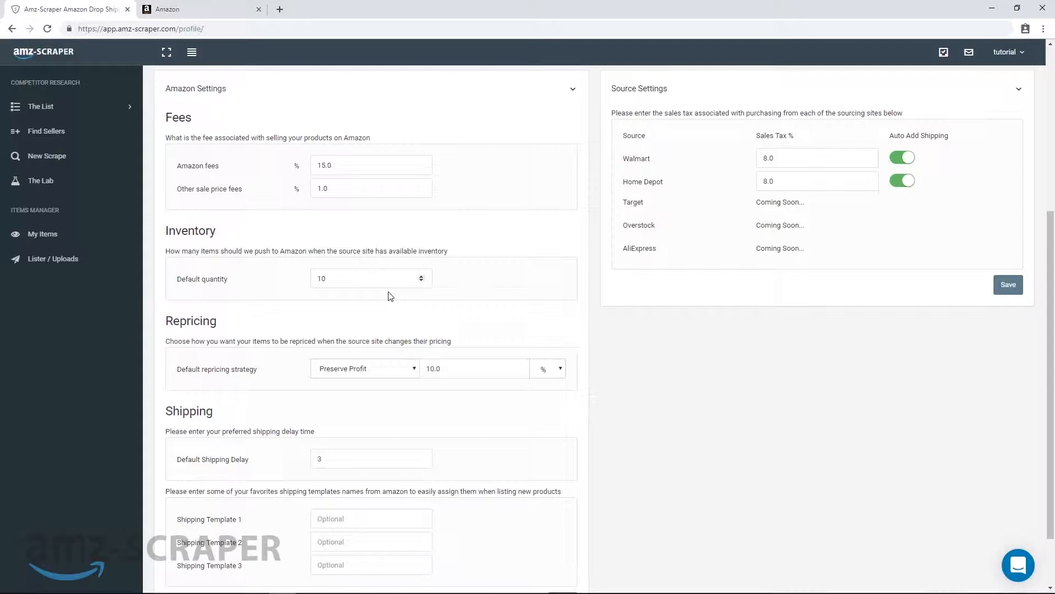
pyautogui.scroll(-3)
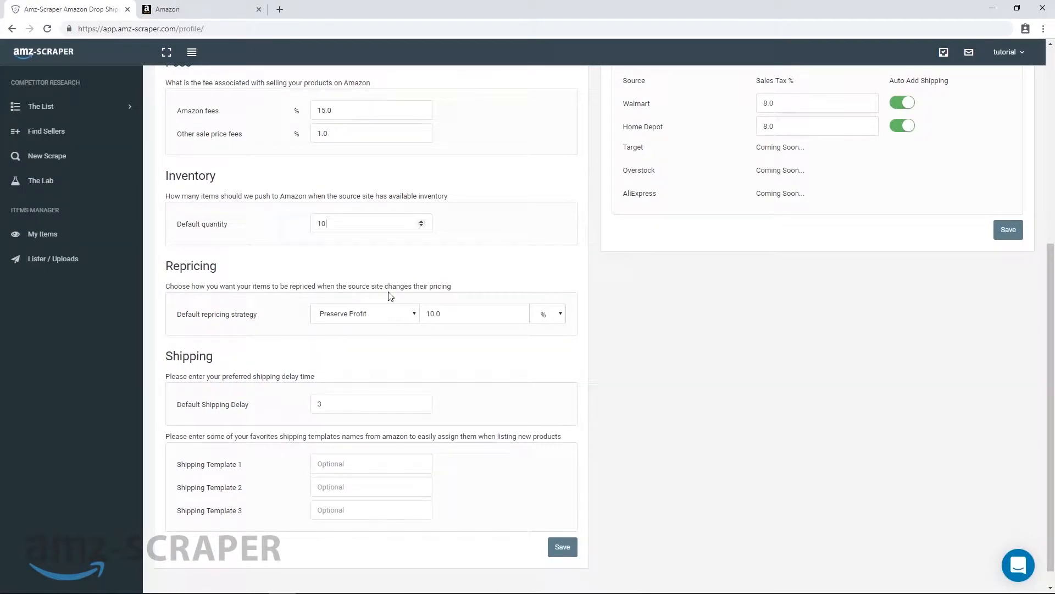
pyautogui.moveTo(395, 318)
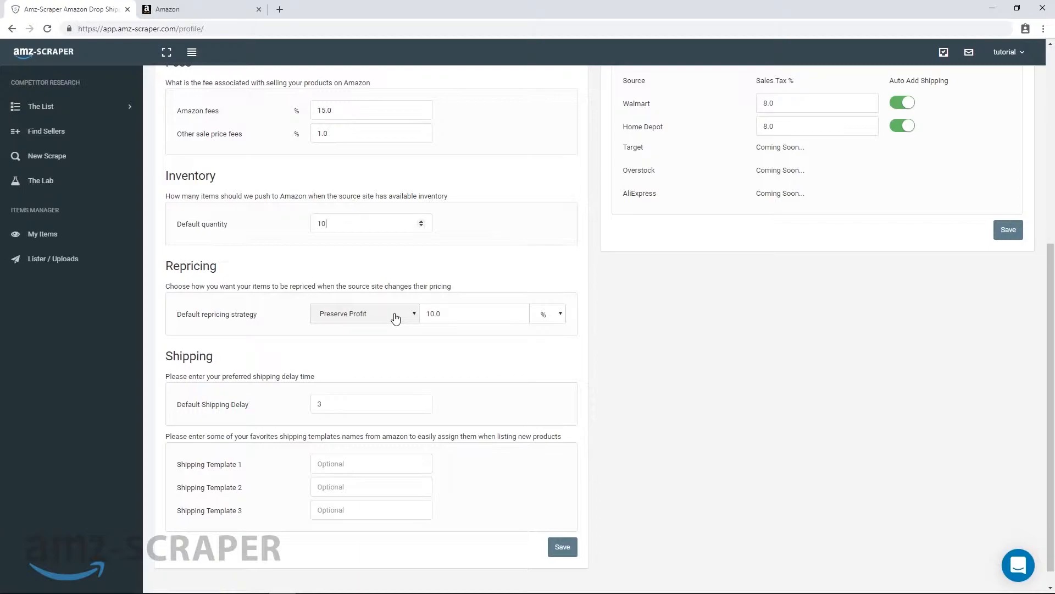
# Pick Beat Lowest - Min Profit as the default repricing strategy
pyautogui.click(365, 314)
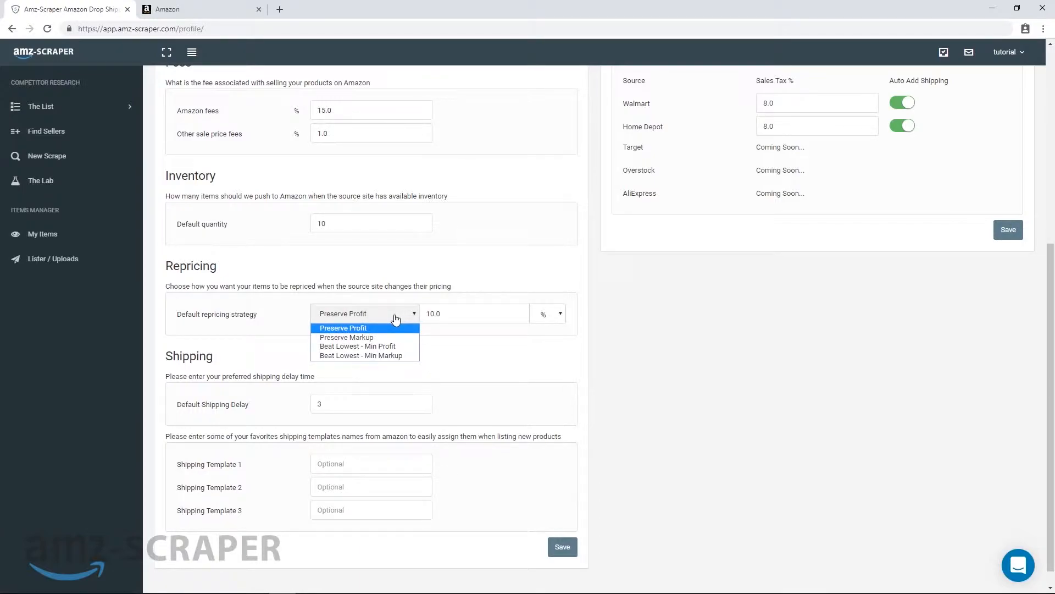
pyautogui.moveTo(358, 346)
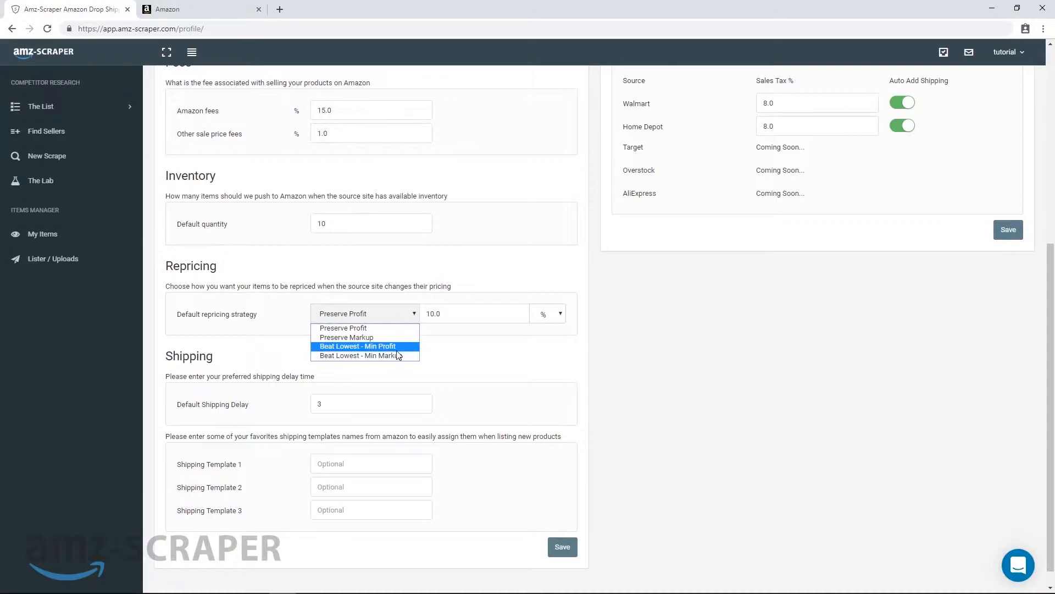
pyautogui.click(358, 346)
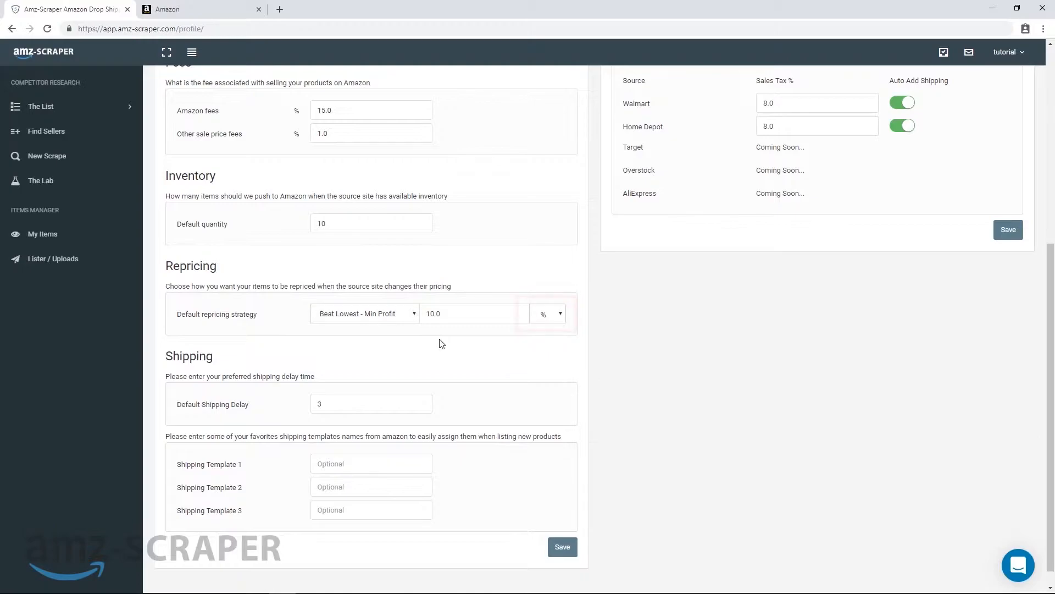
pyautogui.scroll(-3)
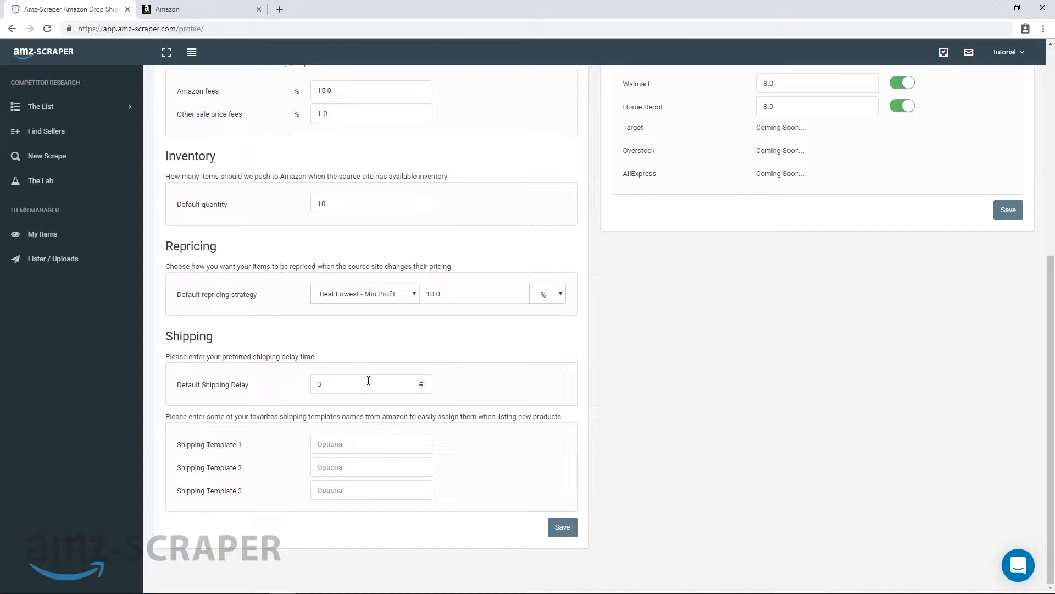
pyautogui.moveTo(260, 439)
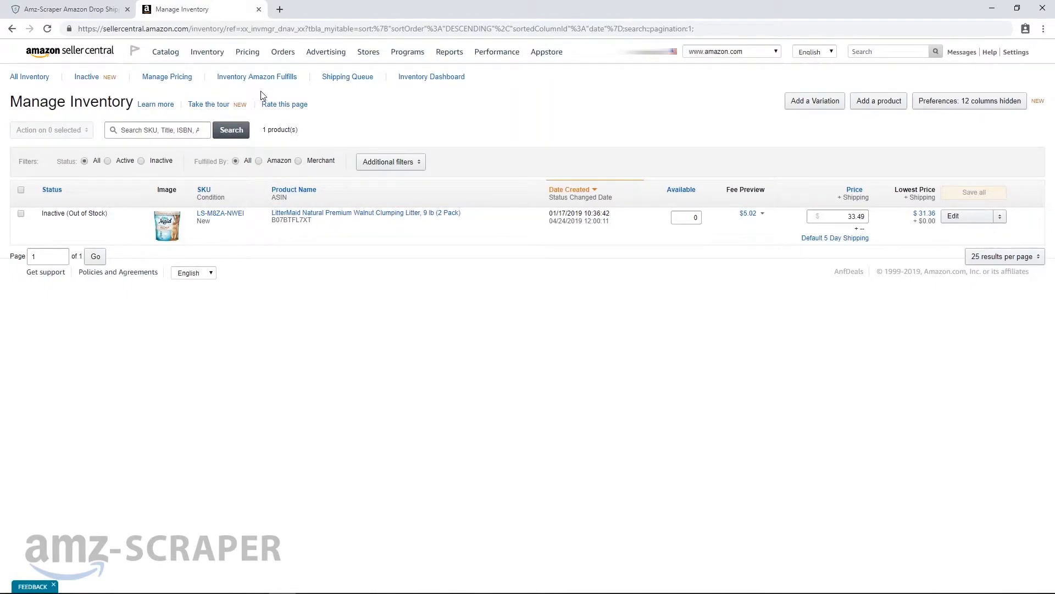
pyautogui.moveTo(1008, 74)
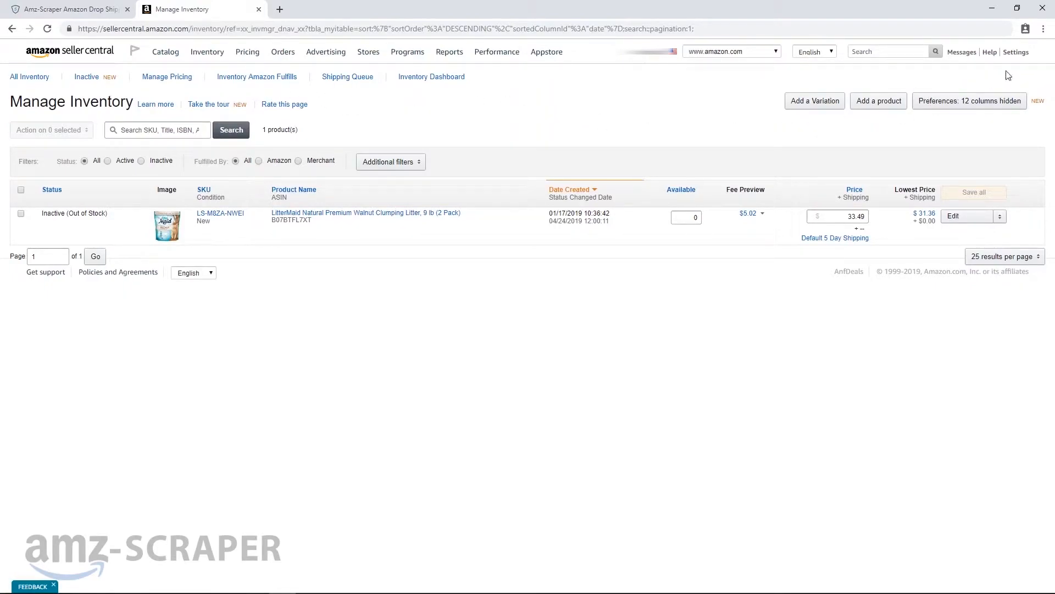
# Copy 'Default 5 Day Shipping' and 'Migrated Template' into Shipping Templates 1 and 2, then save
pyautogui.click(1016, 51)
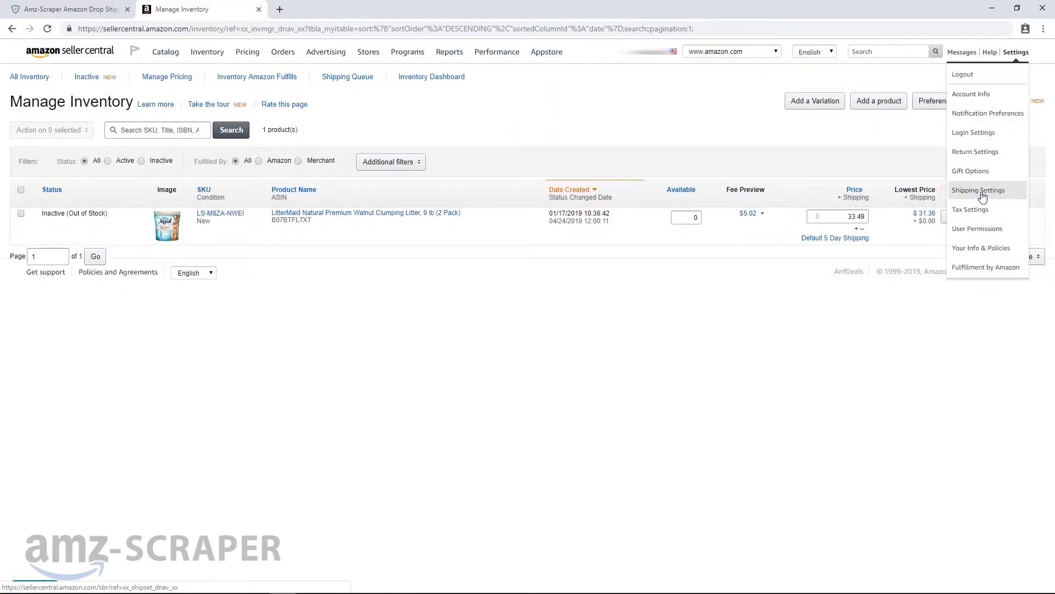
pyautogui.click(979, 189)
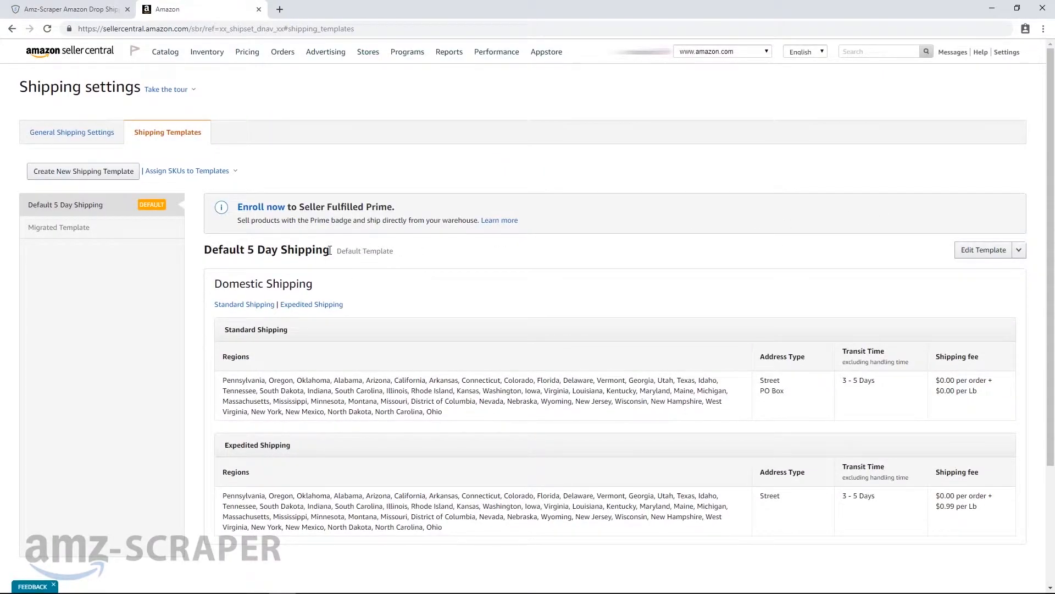
pyautogui.doubleClick(267, 249)
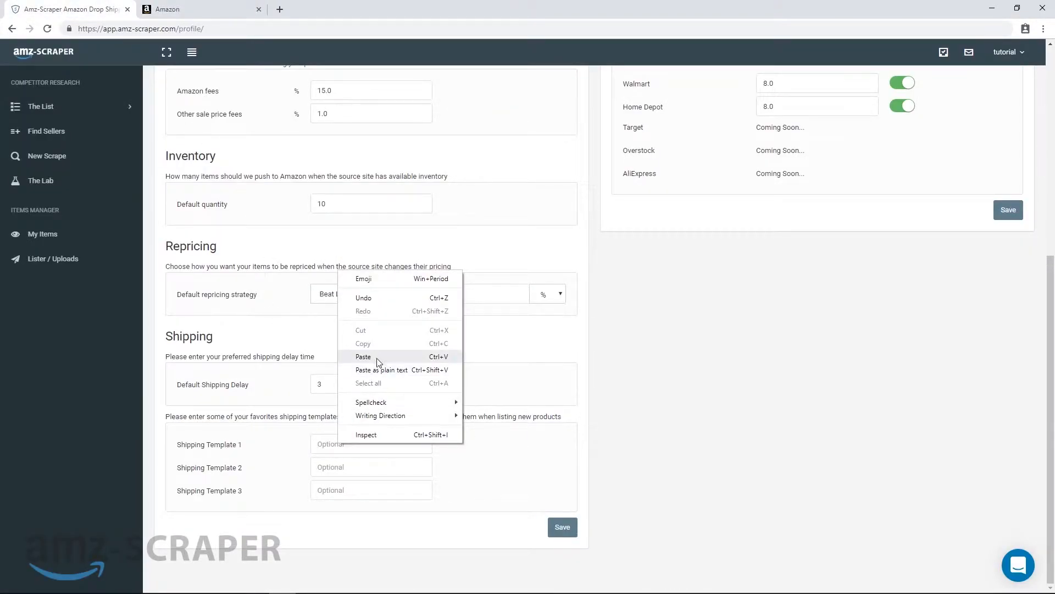
pyautogui.click(196, 9)
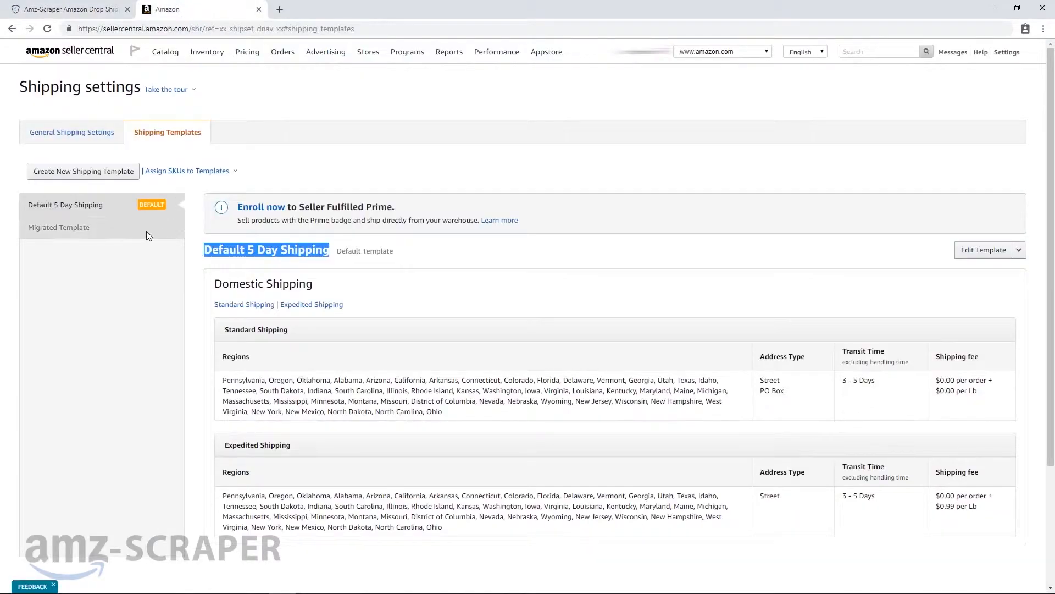
pyautogui.click(59, 227)
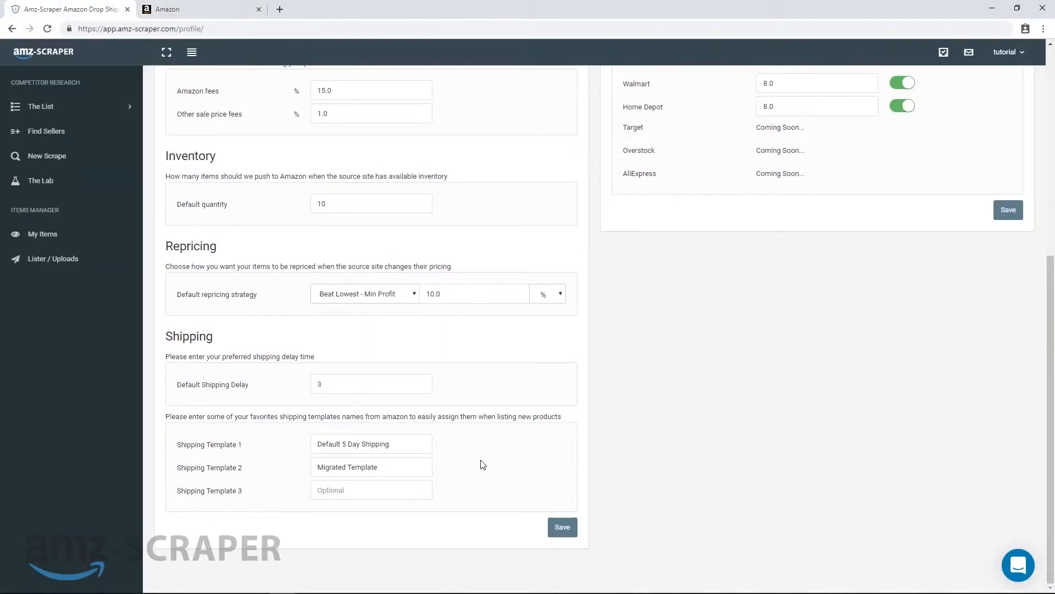
pyautogui.click(561, 527)
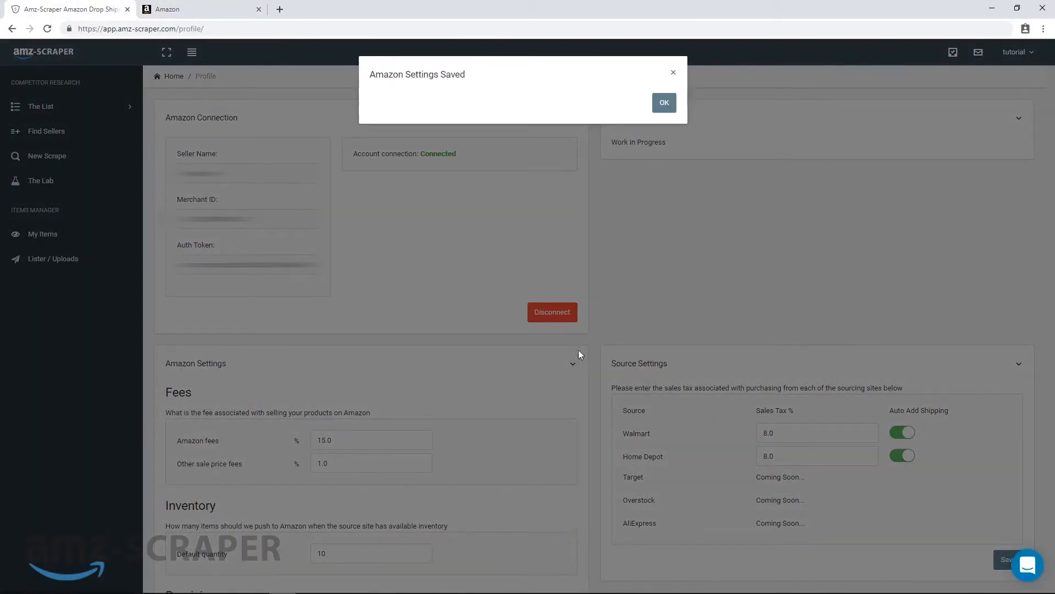
pyautogui.click(662, 102)
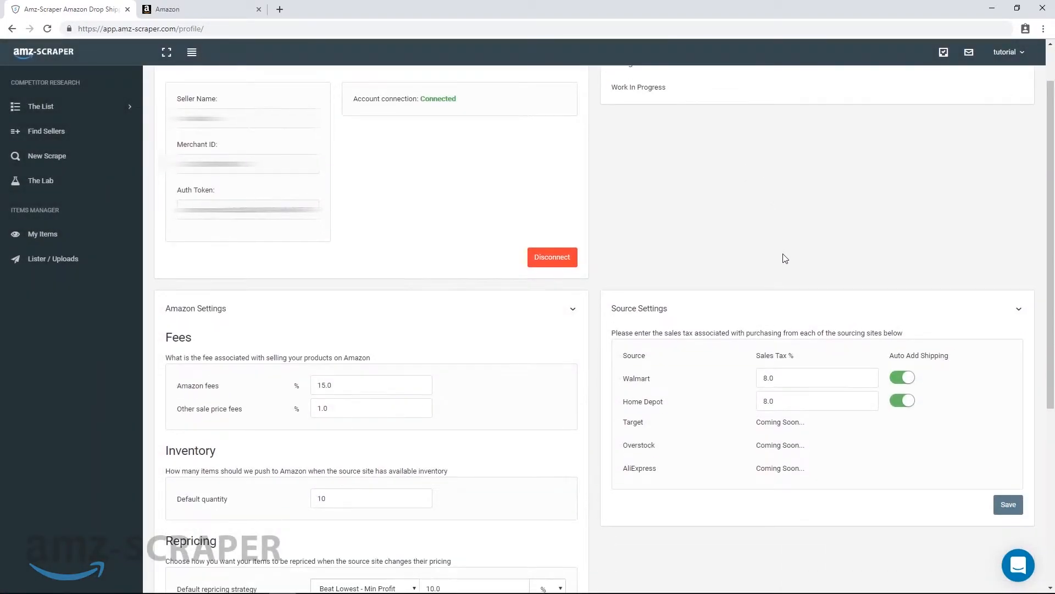
# Keep Home Depot auto-add shipping on and save Walmart and Home Depot sales tax as 0
pyautogui.scroll(-3)
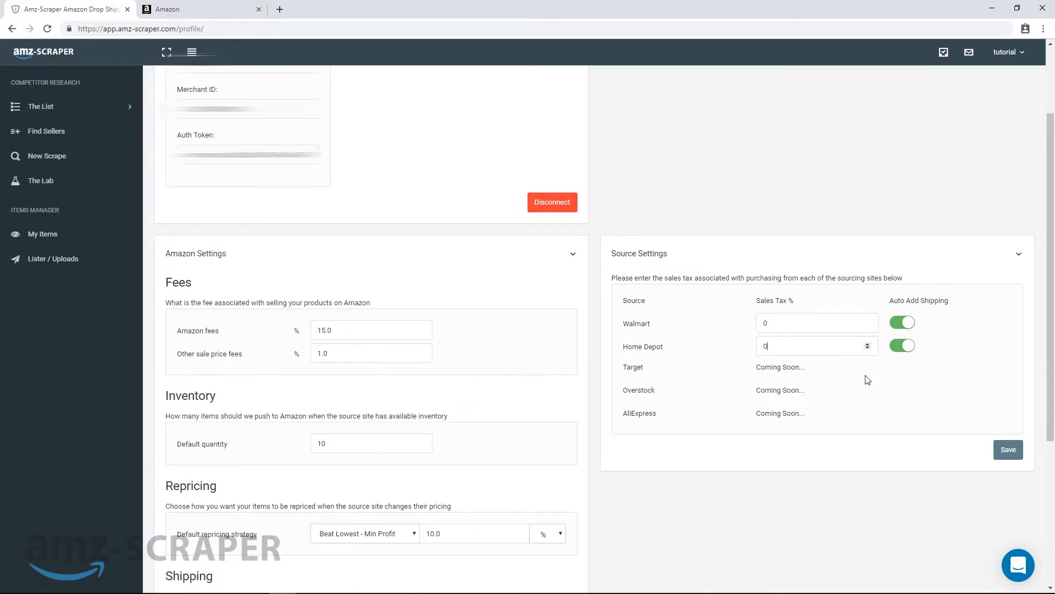
pyautogui.click(902, 345)
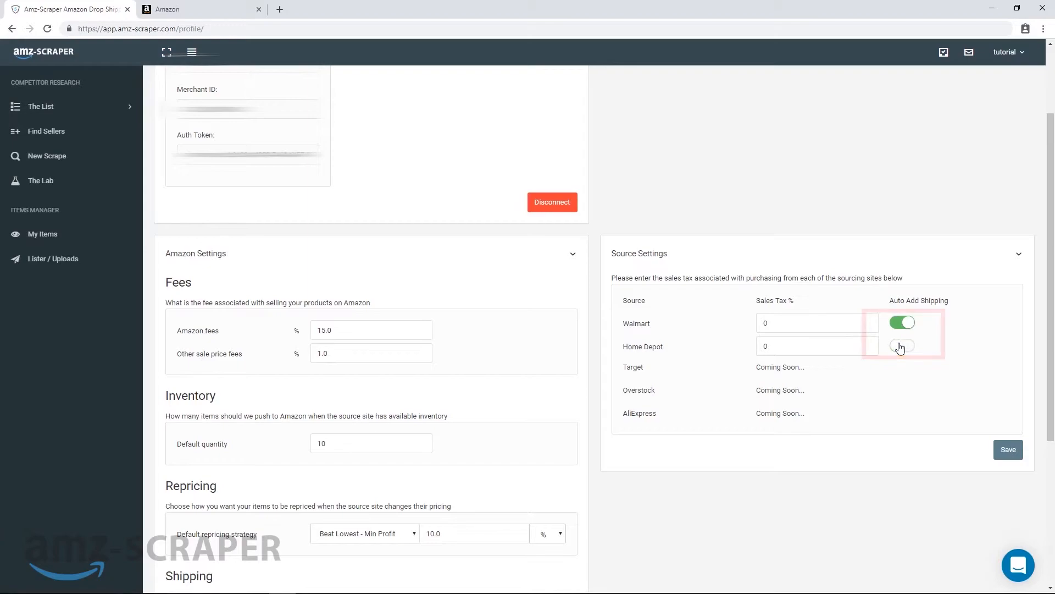
pyautogui.click(903, 345)
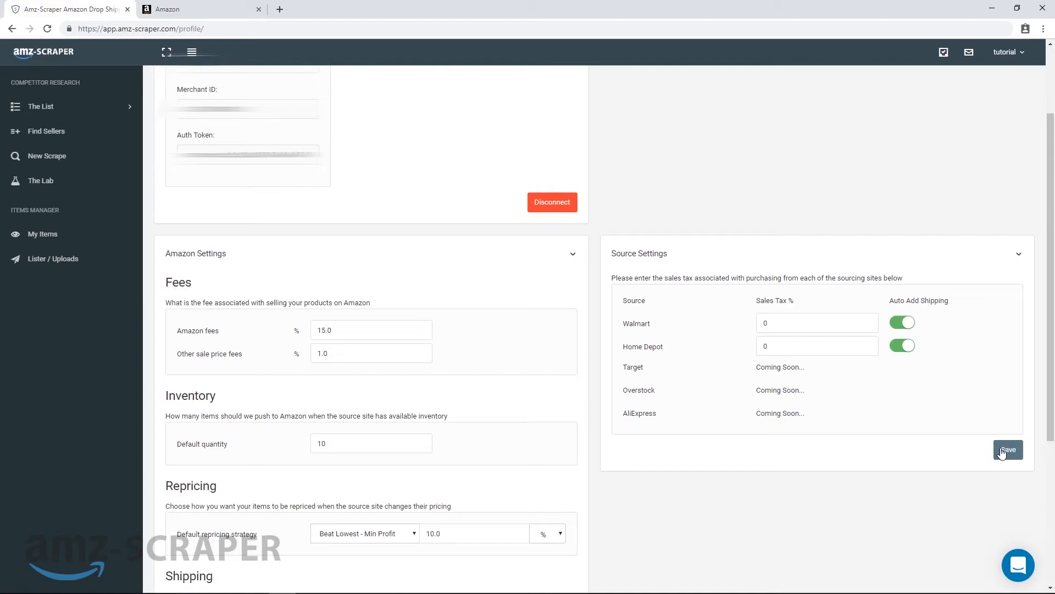
pyautogui.click(1007, 450)
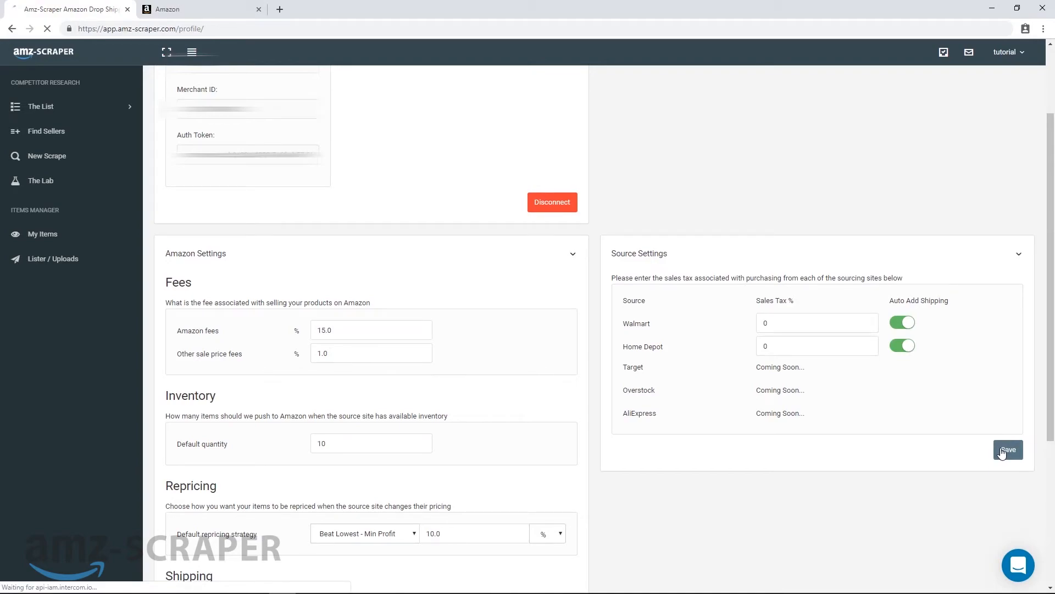
pyautogui.click(1007, 450)
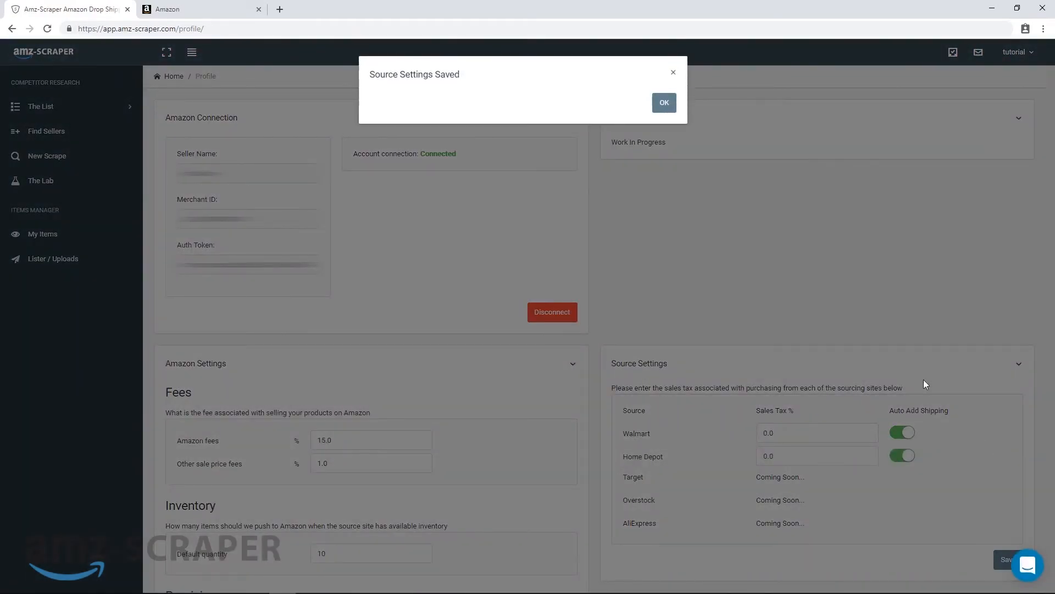
# Dismiss the Source Settings Saved confirmation with OK
pyautogui.click(663, 102)
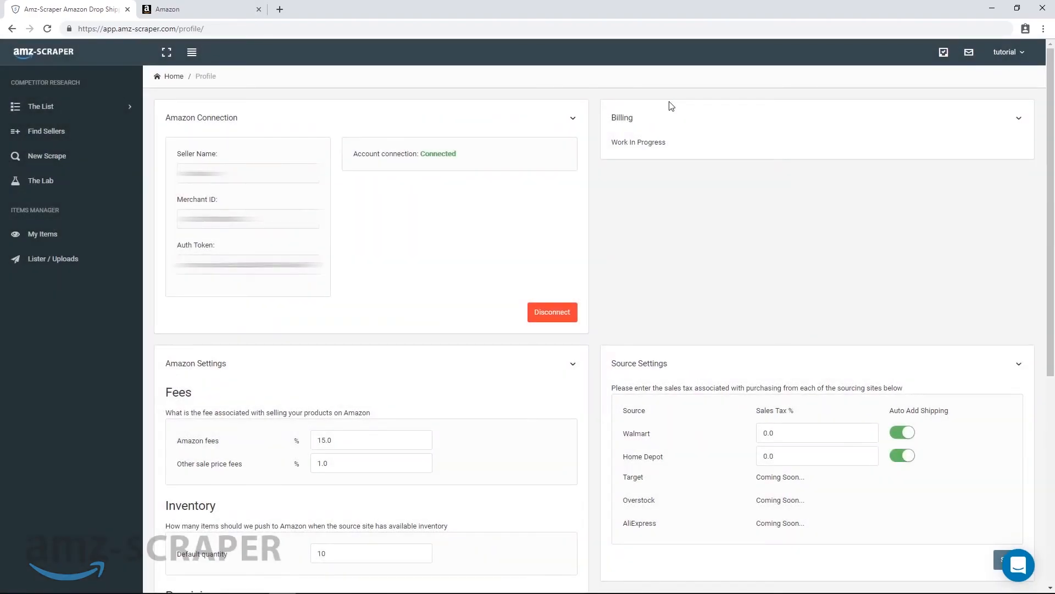
pyautogui.moveTo(677, 163)
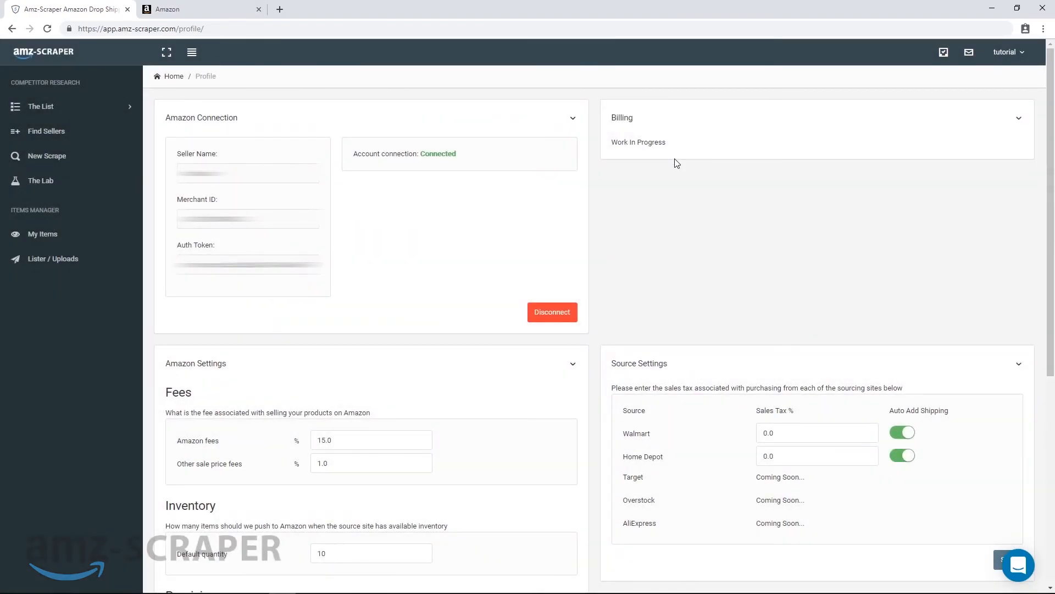